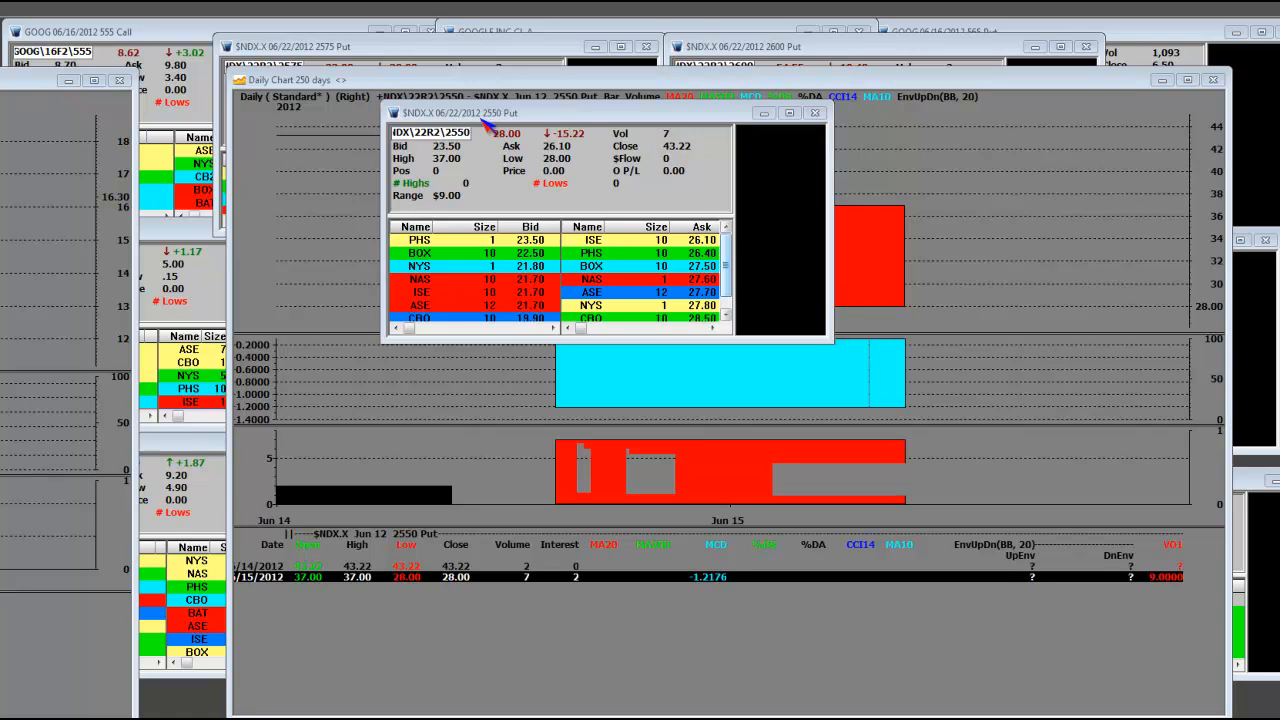
pyautogui.moveTo(576, 150)
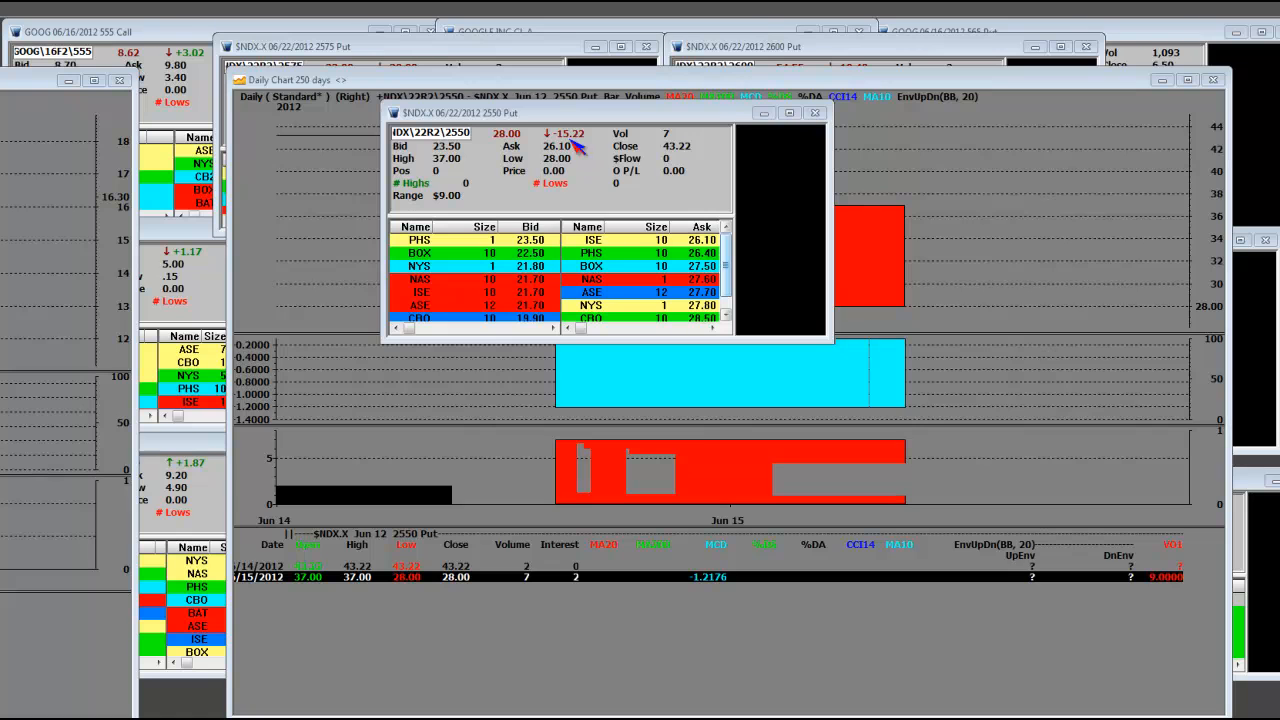
pyautogui.moveTo(680, 156)
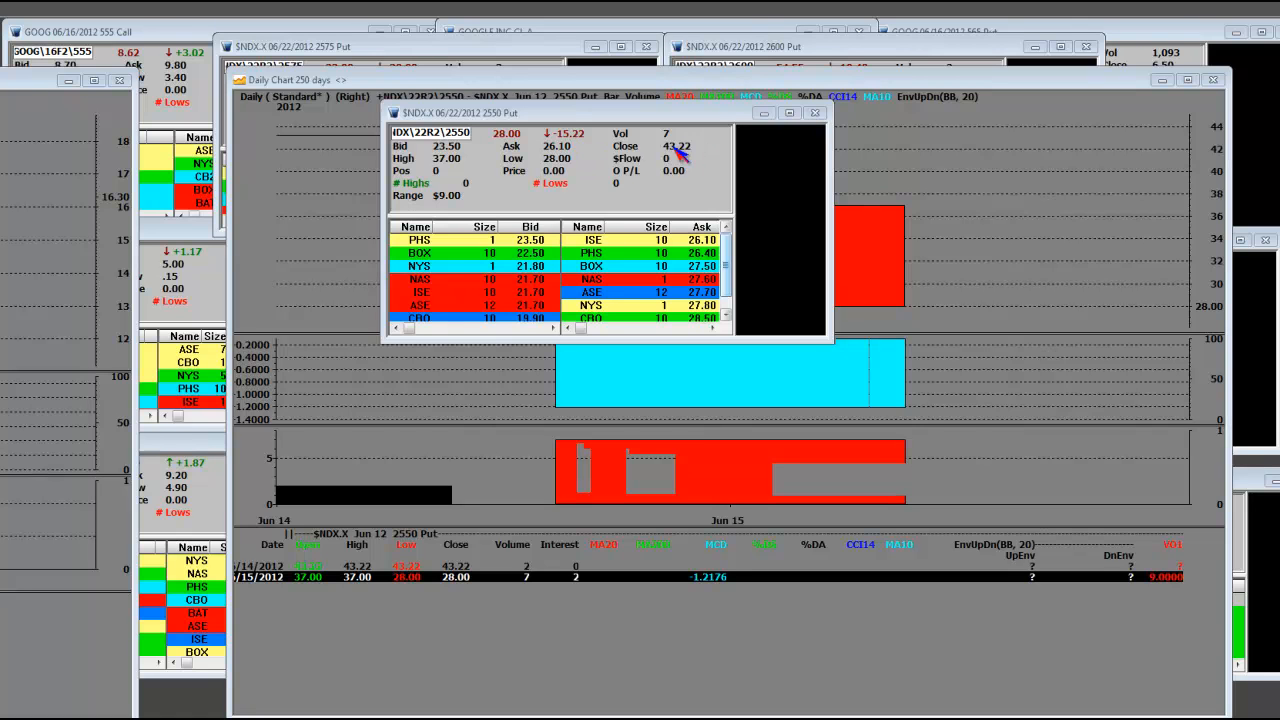
pyautogui.moveTo(464, 170)
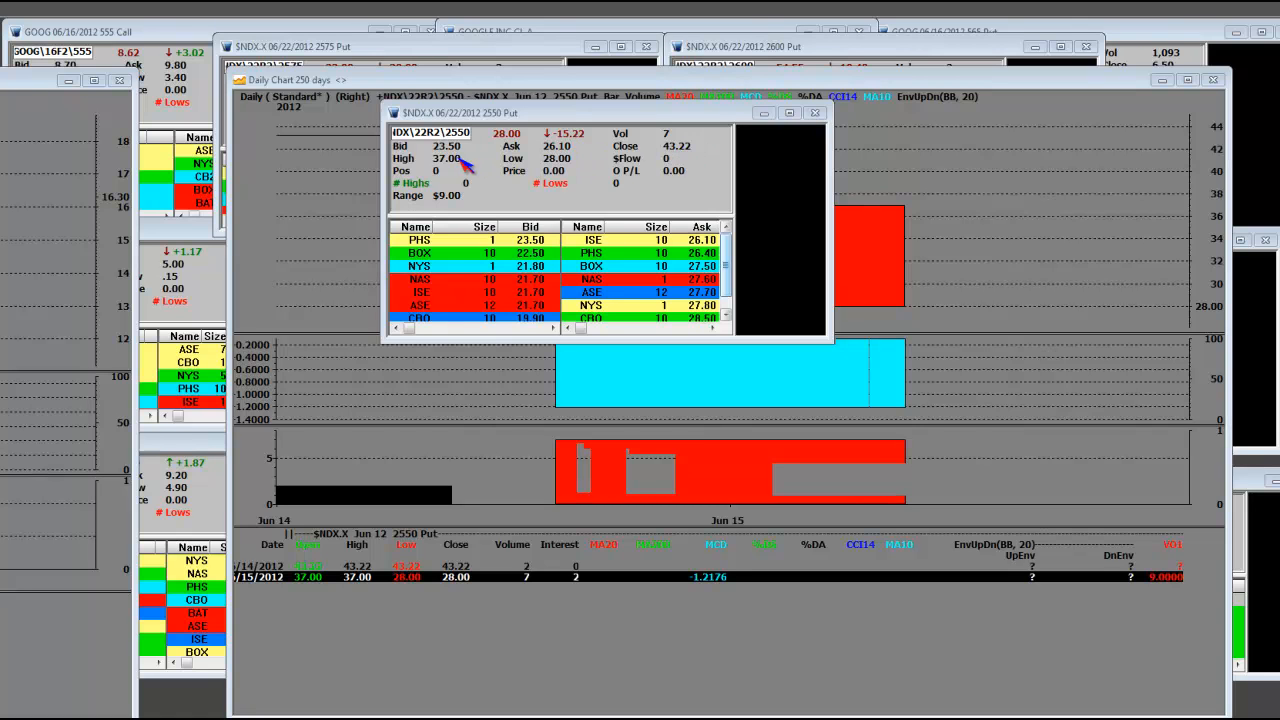
pyautogui.moveTo(490, 130)
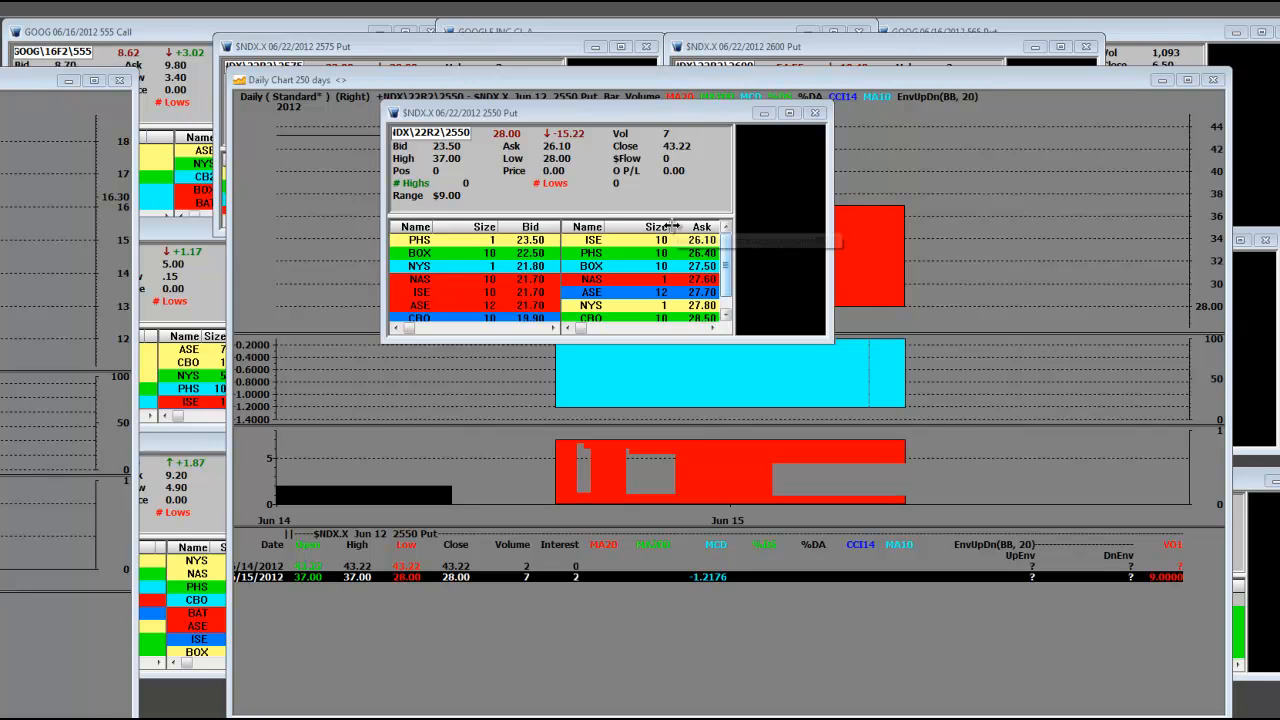
pyautogui.moveTo(584, 120)
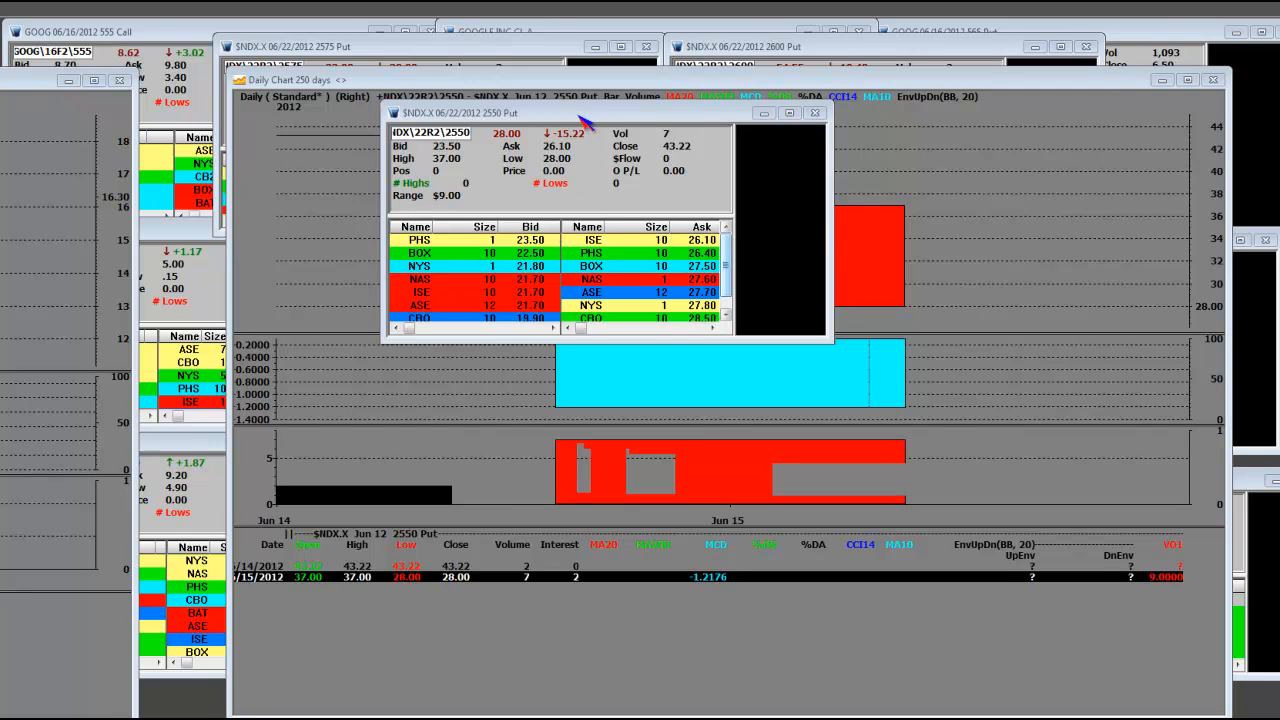
pyautogui.moveTo(620, 262)
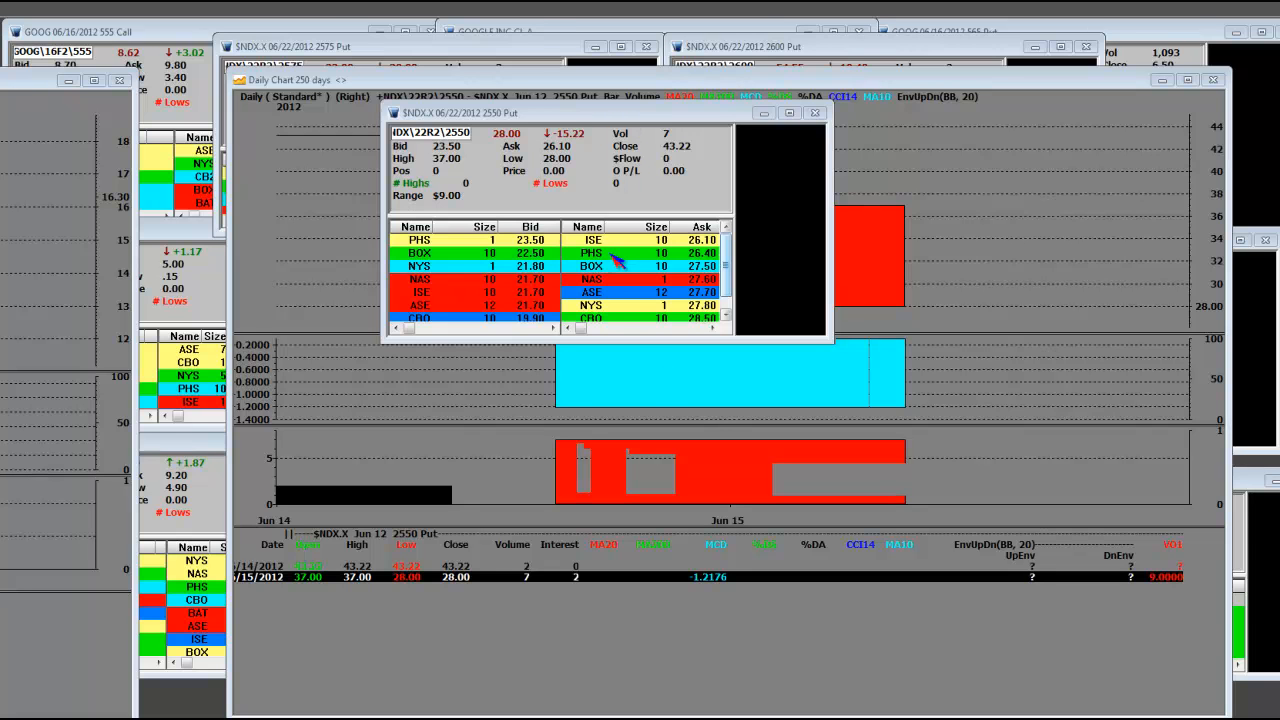
pyautogui.moveTo(520, 156)
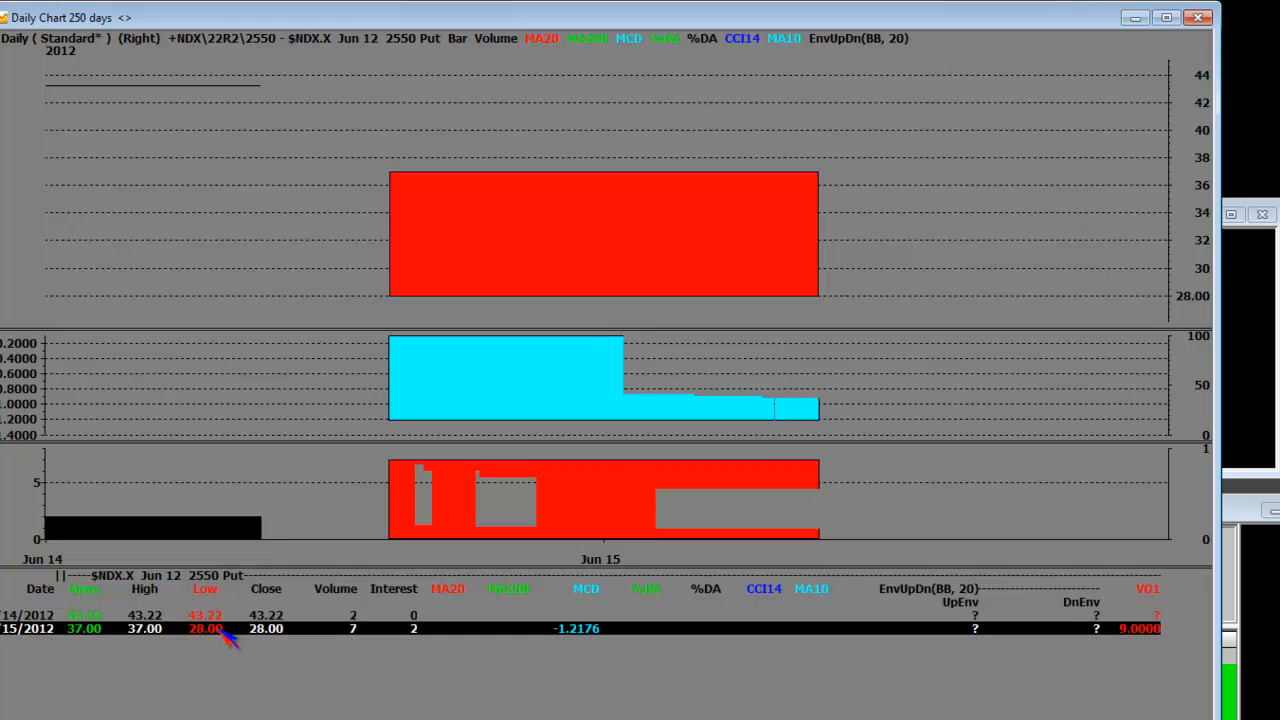
pyautogui.moveTo(636, 196)
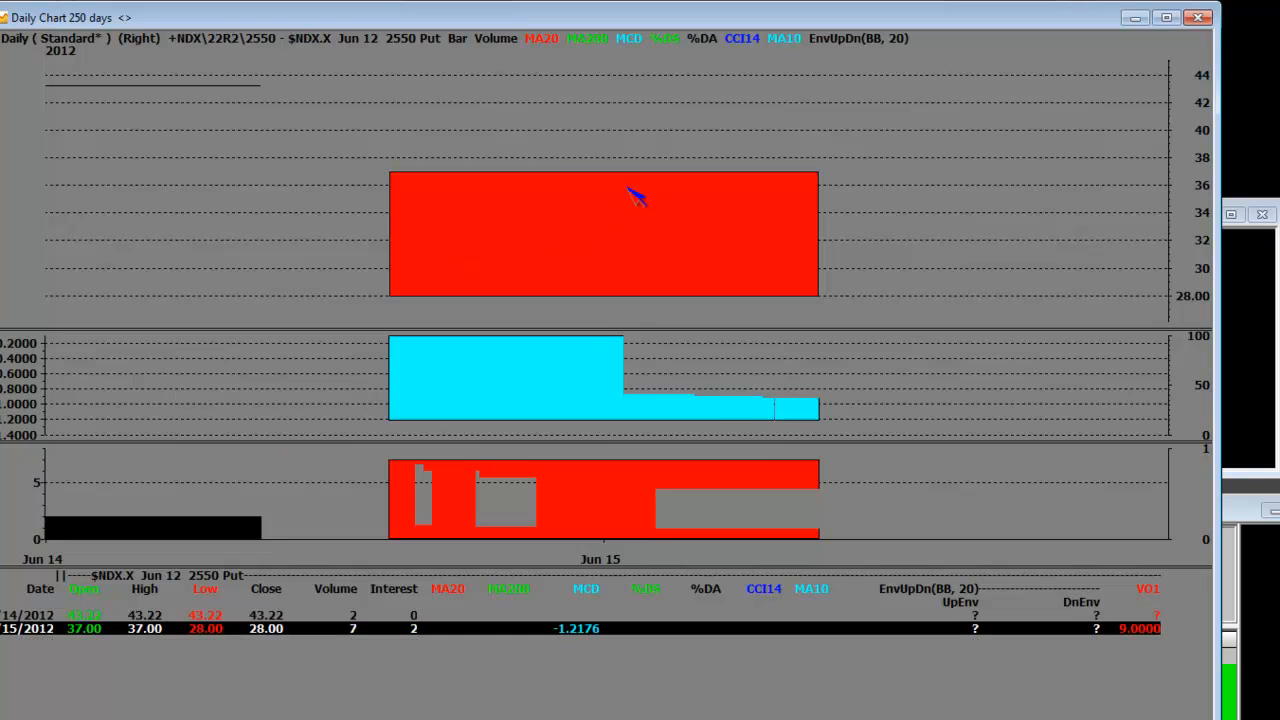
pyautogui.moveTo(630, 244)
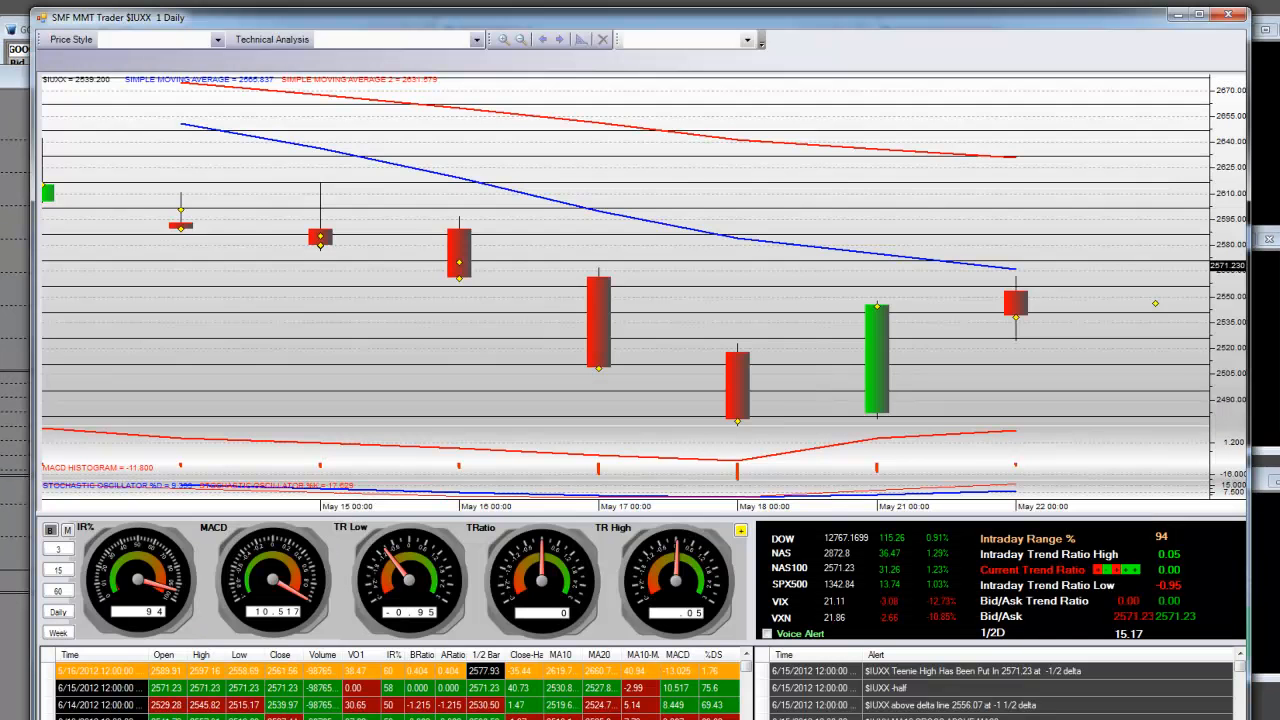
pyautogui.moveTo(1024, 224)
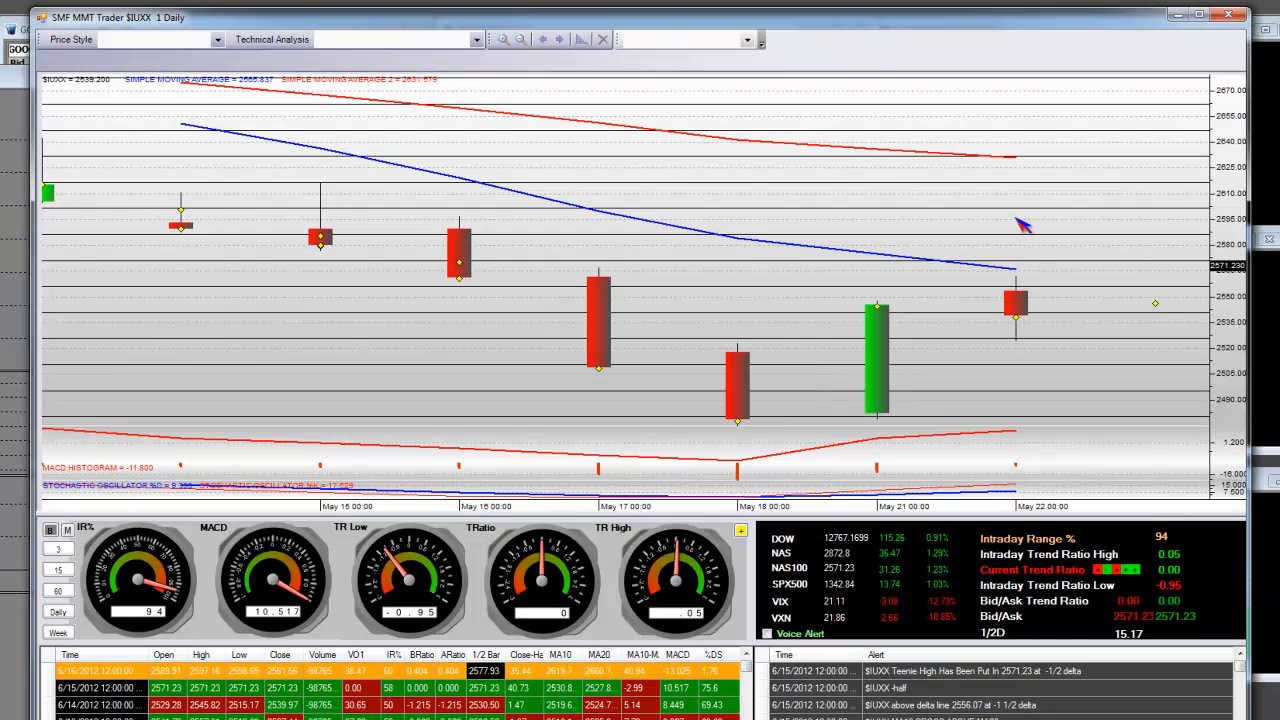
pyautogui.moveTo(996, 238)
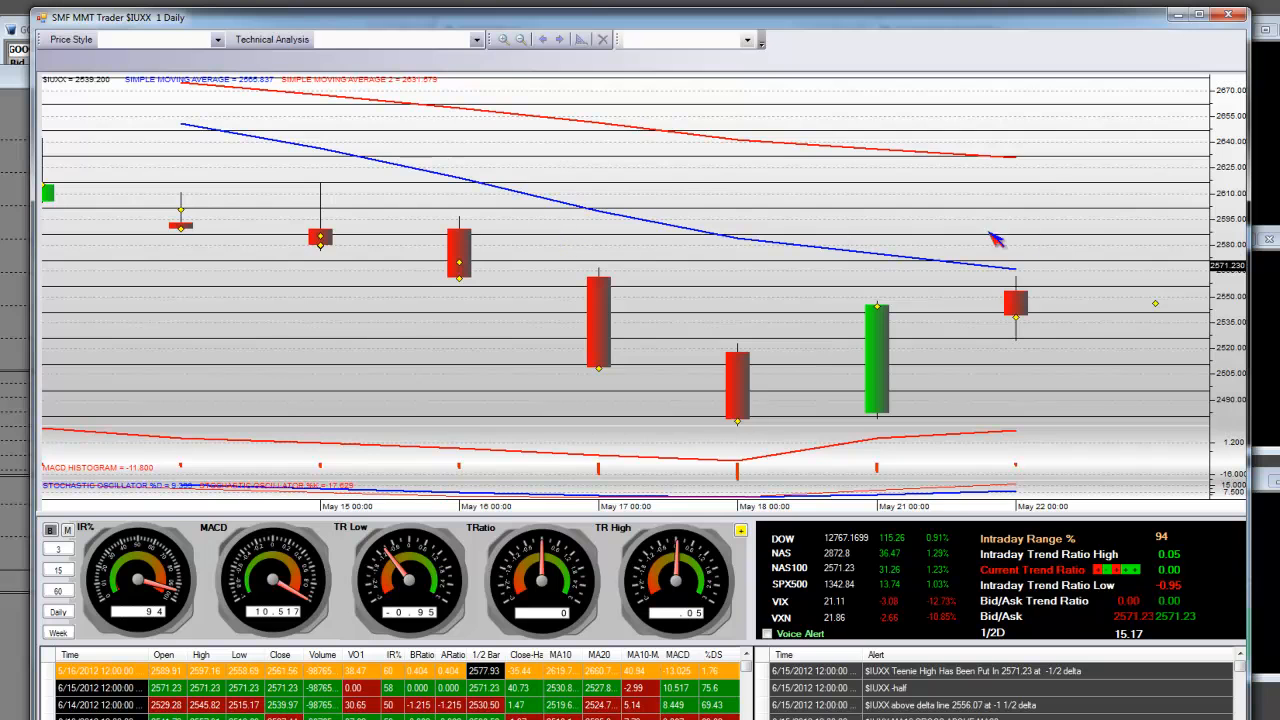
pyautogui.moveTo(996, 252)
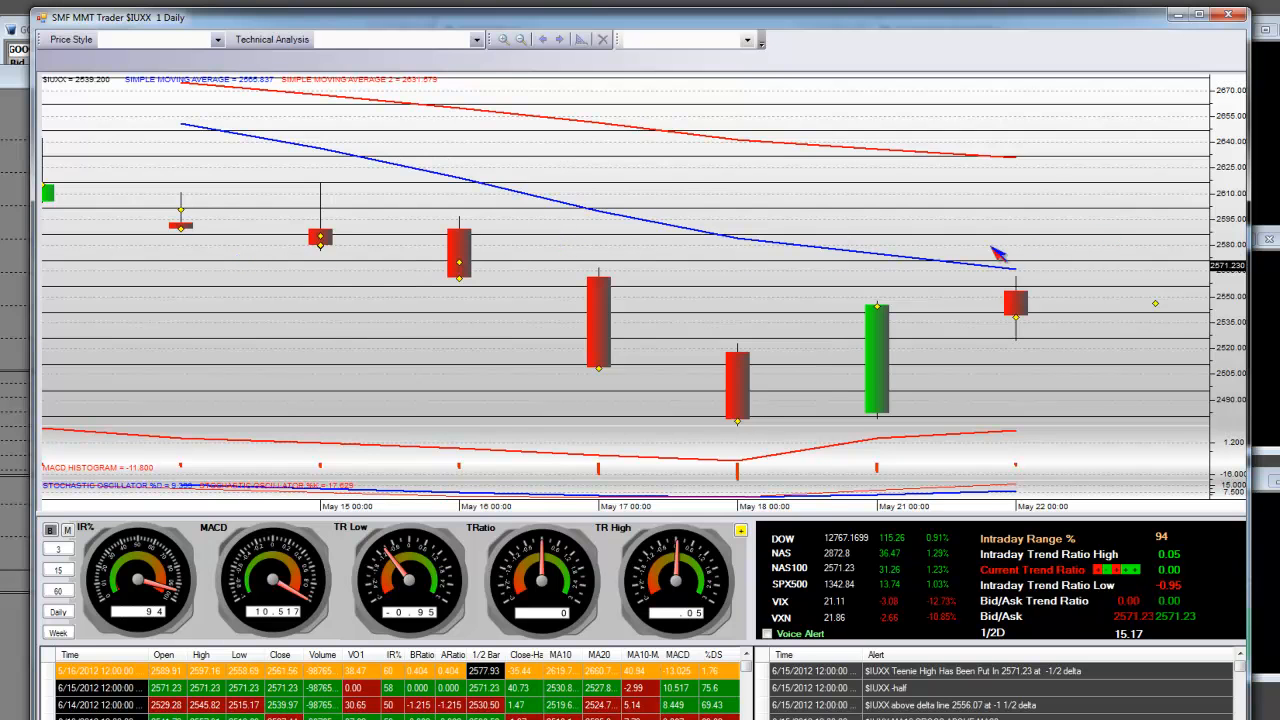
pyautogui.moveTo(138, 28)
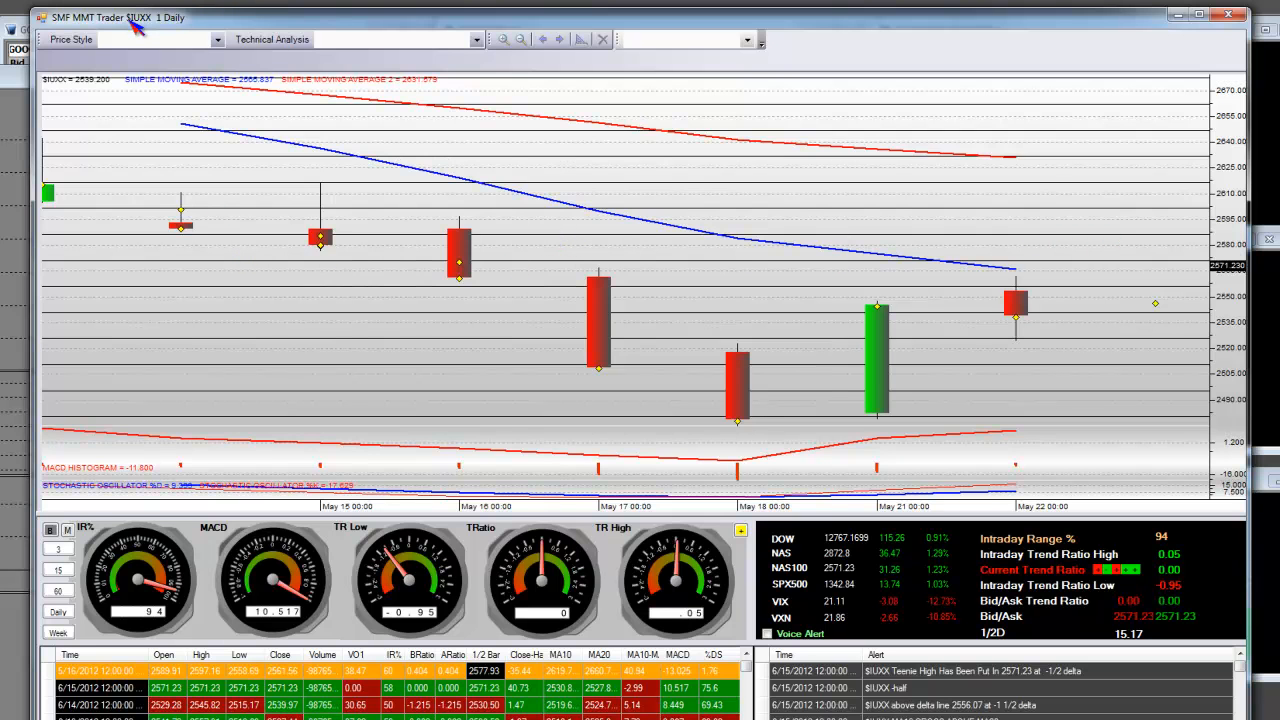
pyautogui.moveTo(1090, 264)
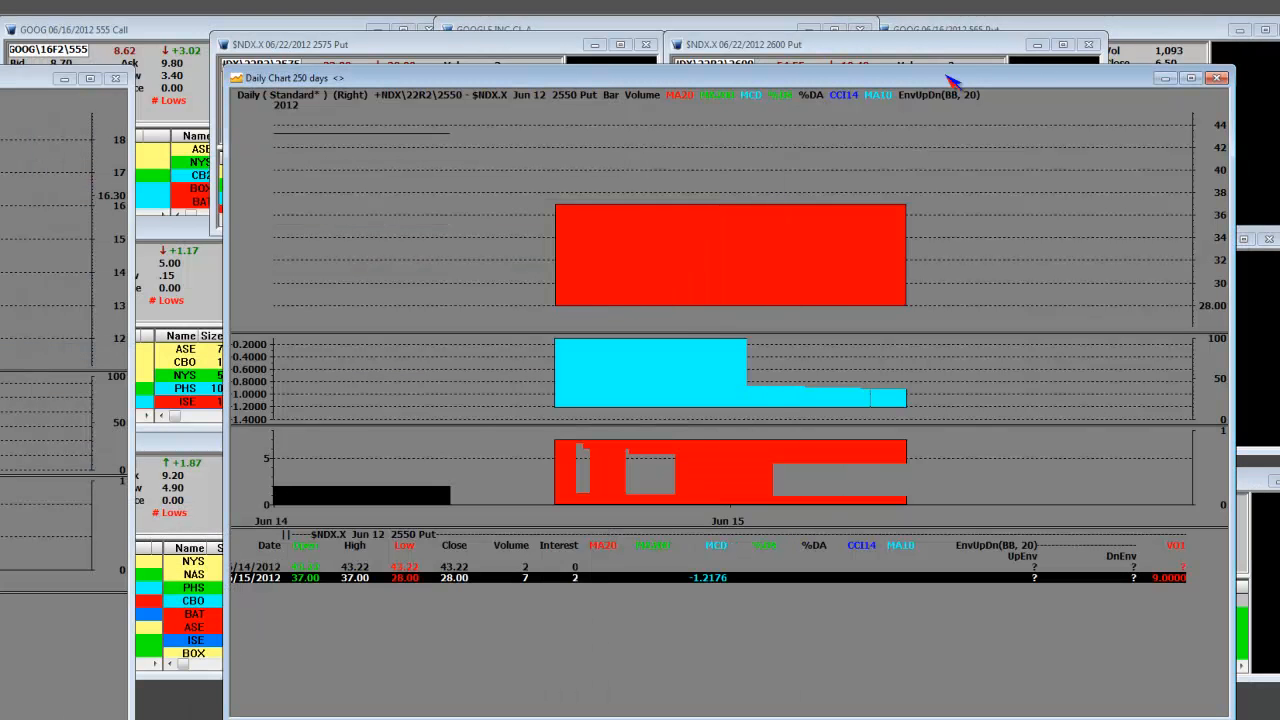
pyautogui.moveTo(824, 264)
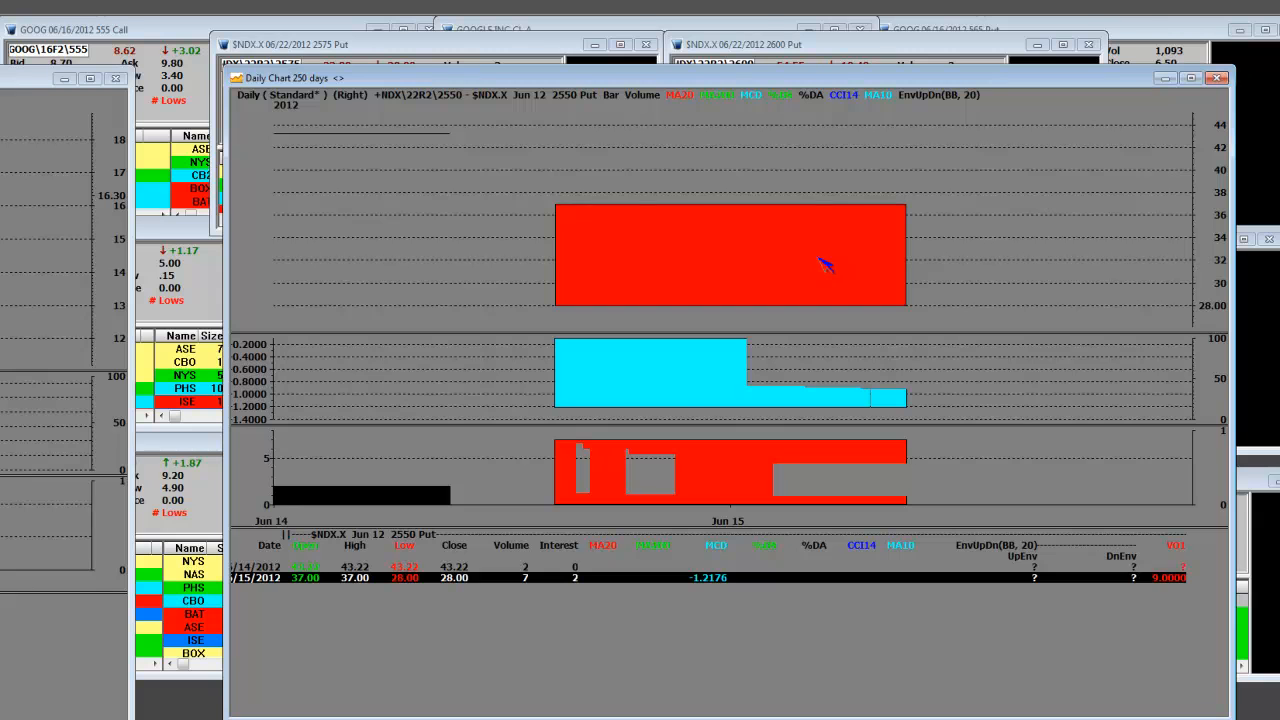
pyautogui.moveTo(844, 222)
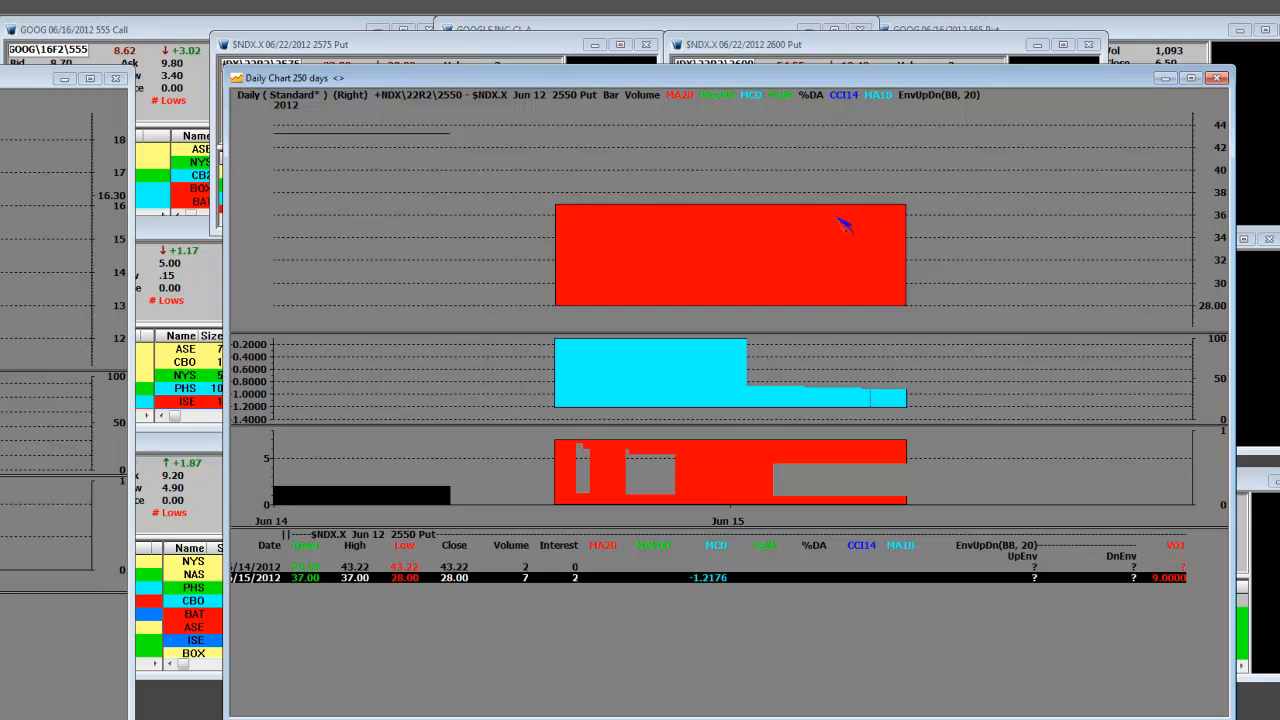
pyautogui.moveTo(844, 222)
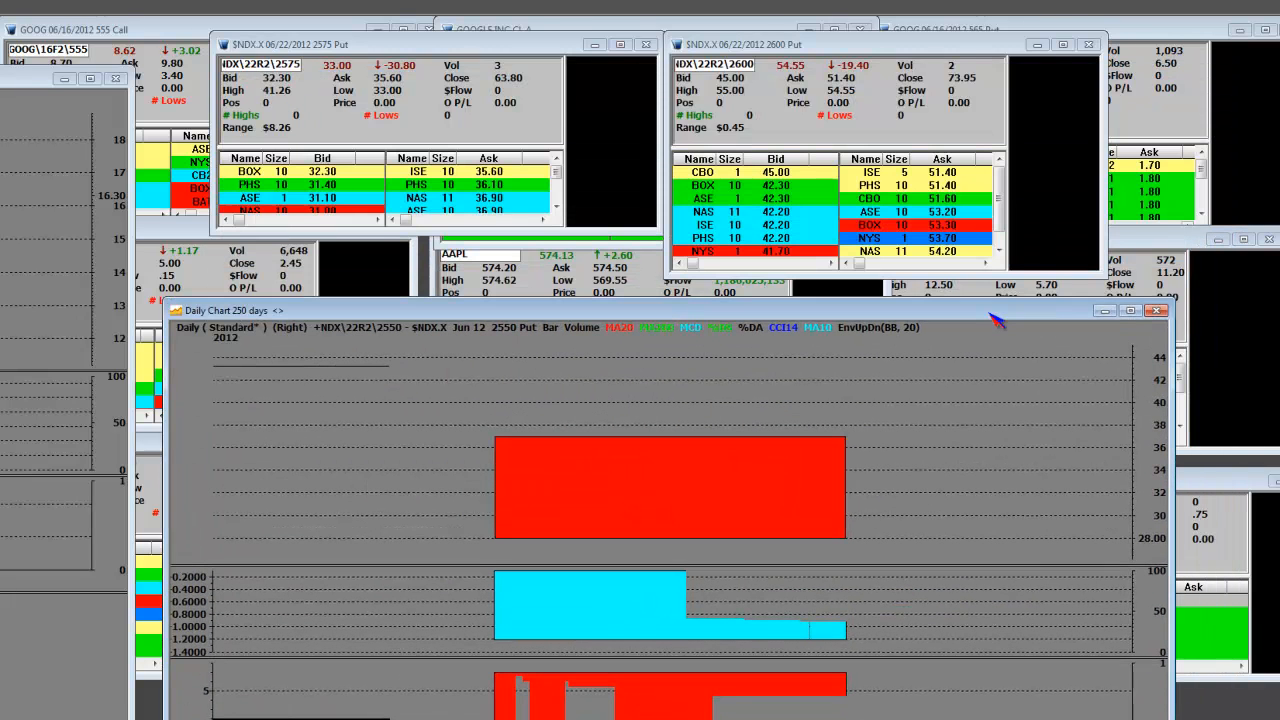
pyautogui.moveTo(836, 170)
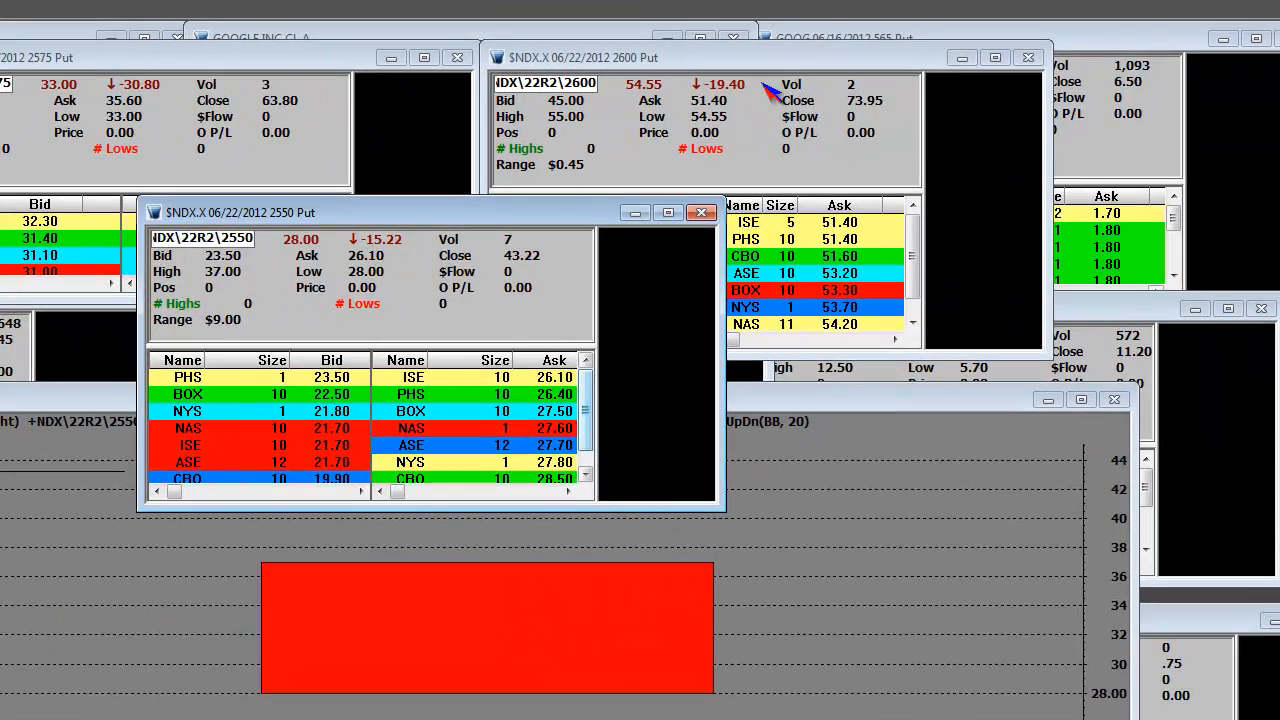
pyautogui.moveTo(220, 170)
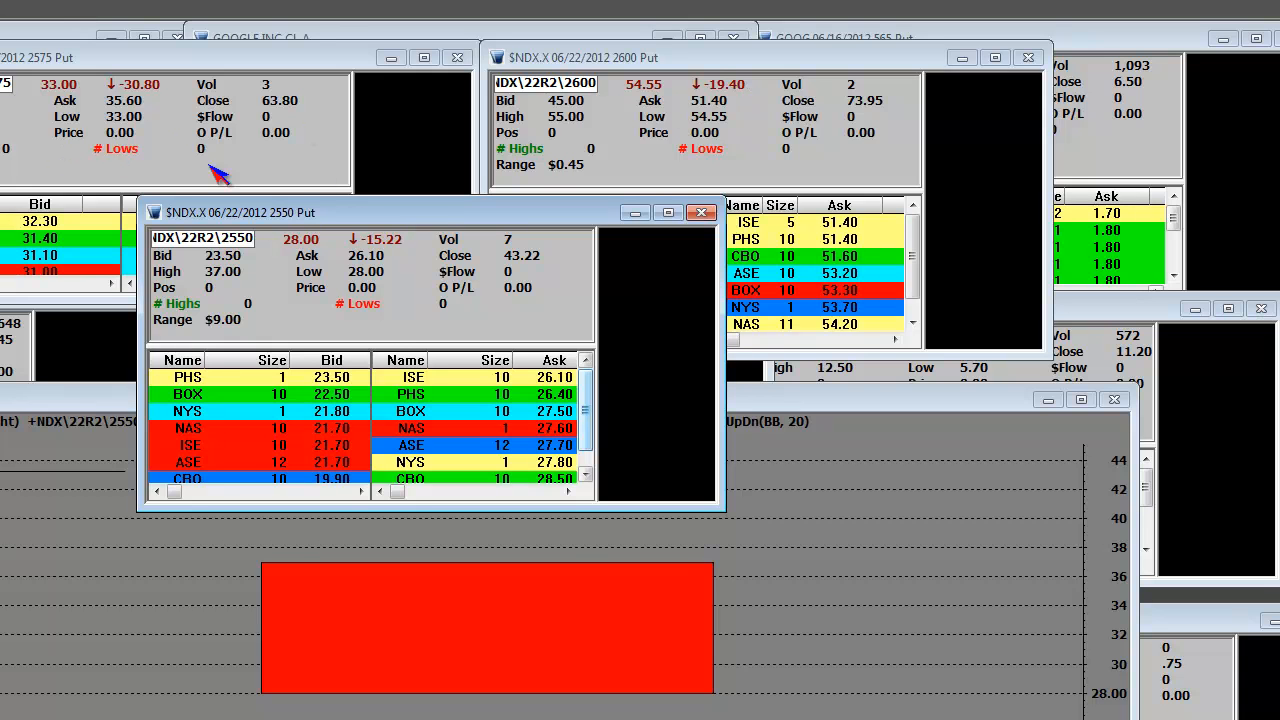
pyautogui.moveTo(576, 636)
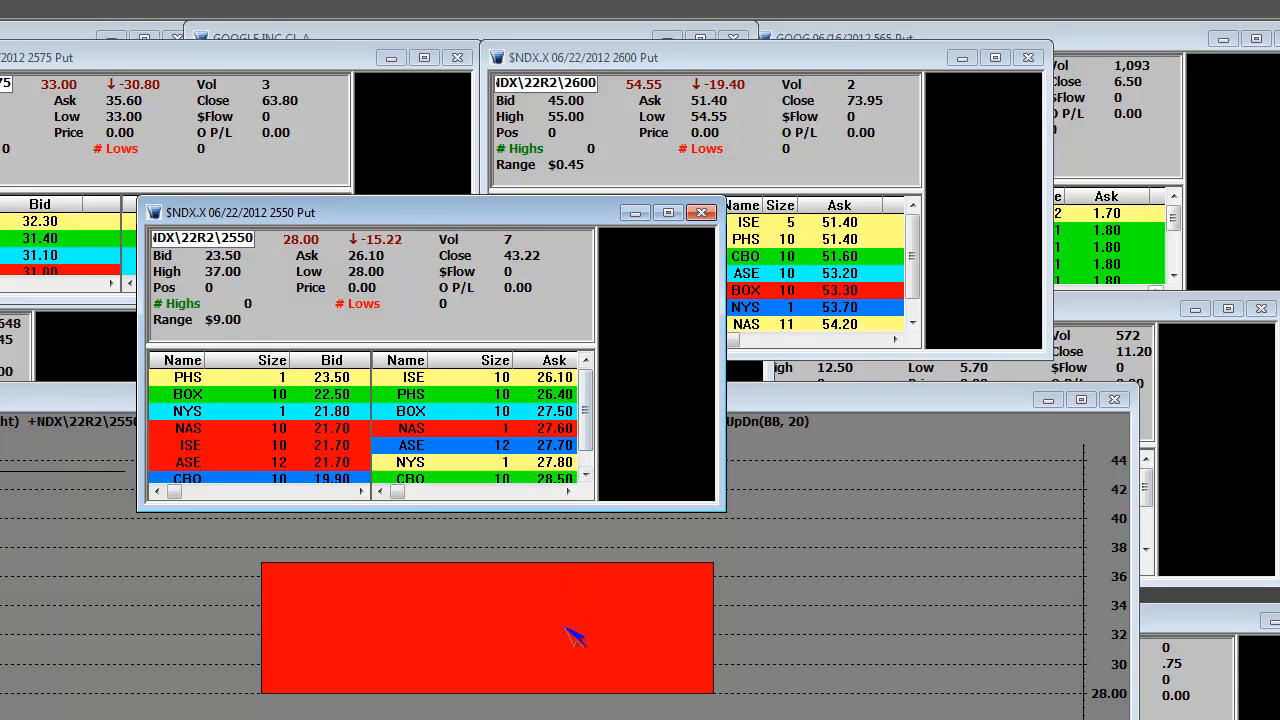
pyautogui.moveTo(950, 100)
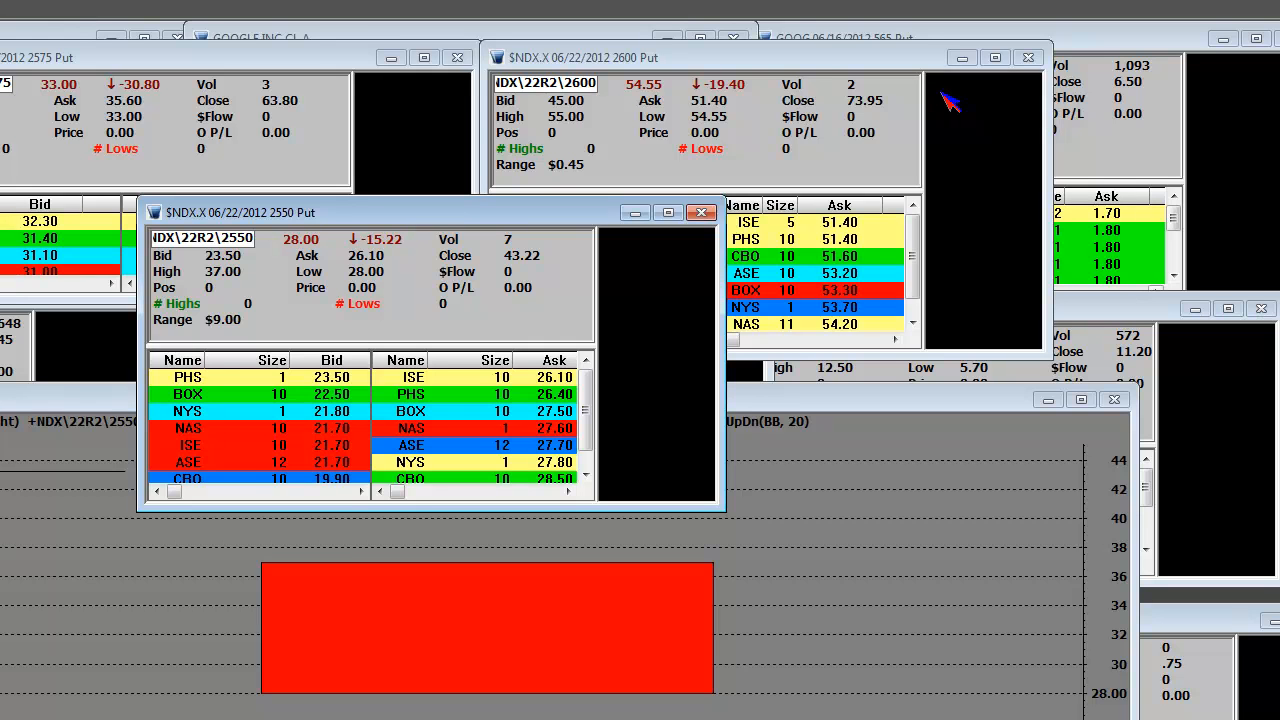
pyautogui.moveTo(396, 258)
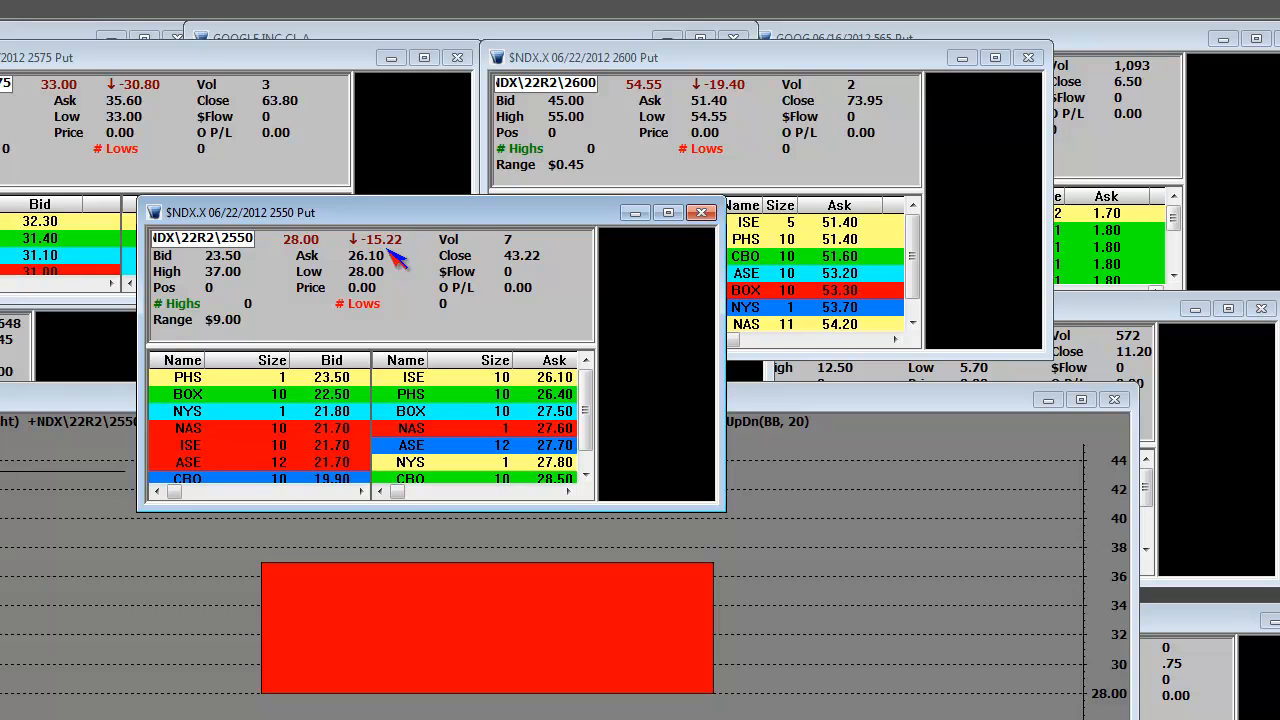
pyautogui.moveTo(388, 304)
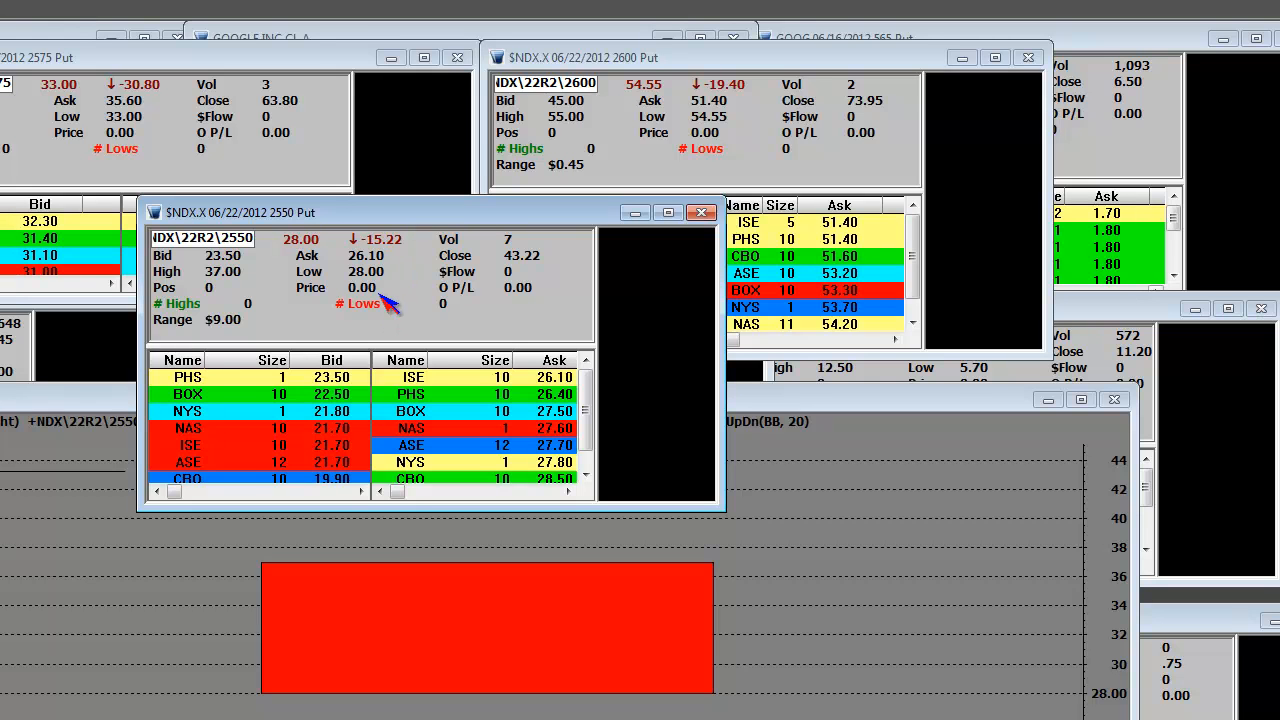
pyautogui.moveTo(338, 292)
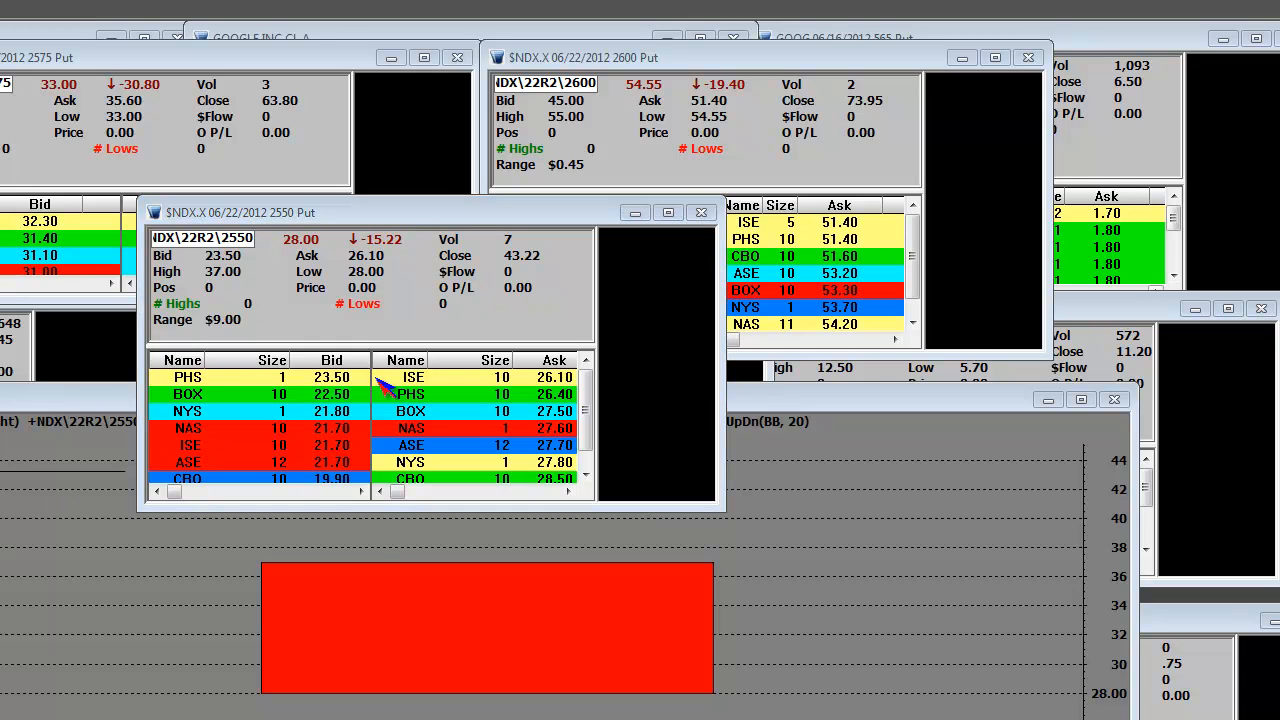
pyautogui.moveTo(356, 388)
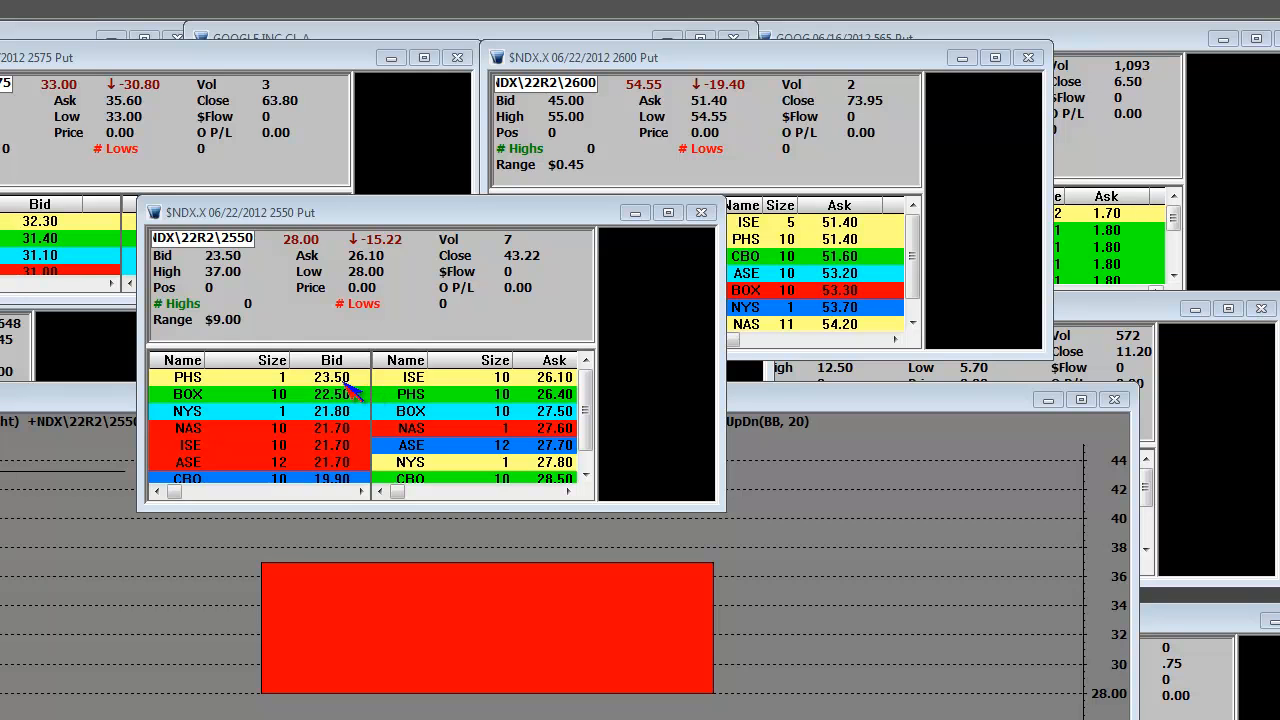
pyautogui.moveTo(322, 296)
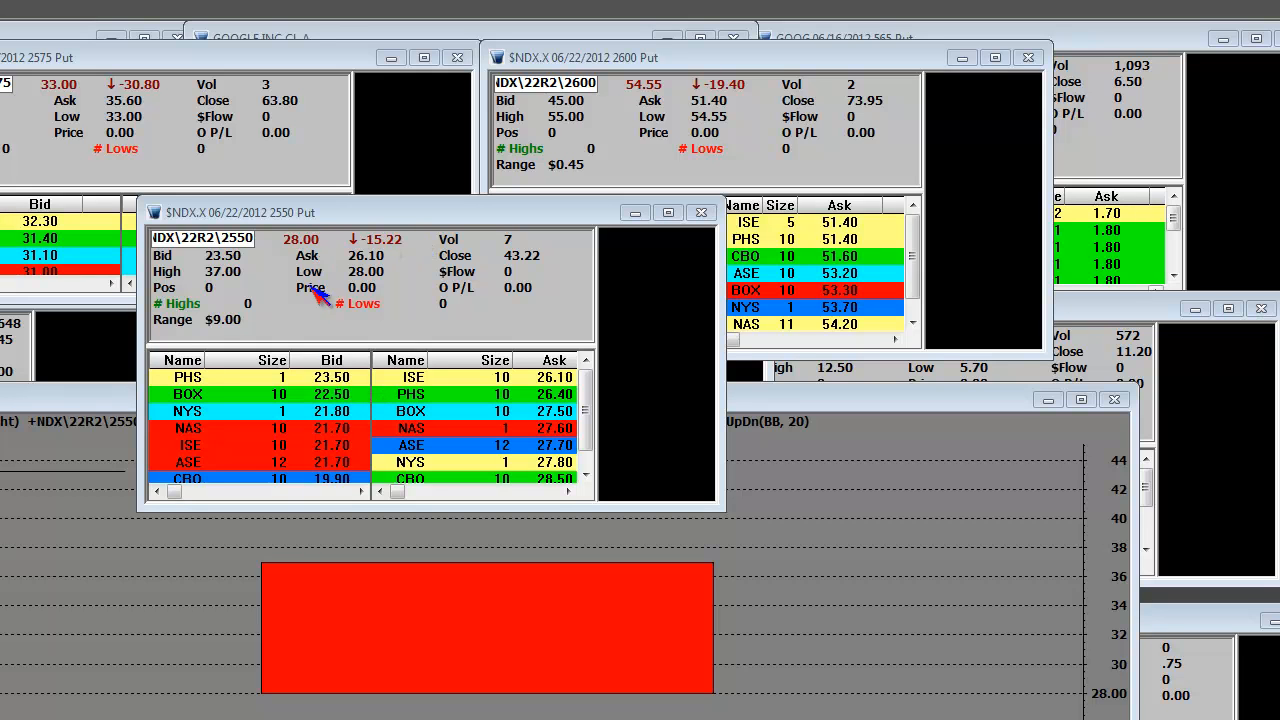
pyautogui.moveTo(304, 456)
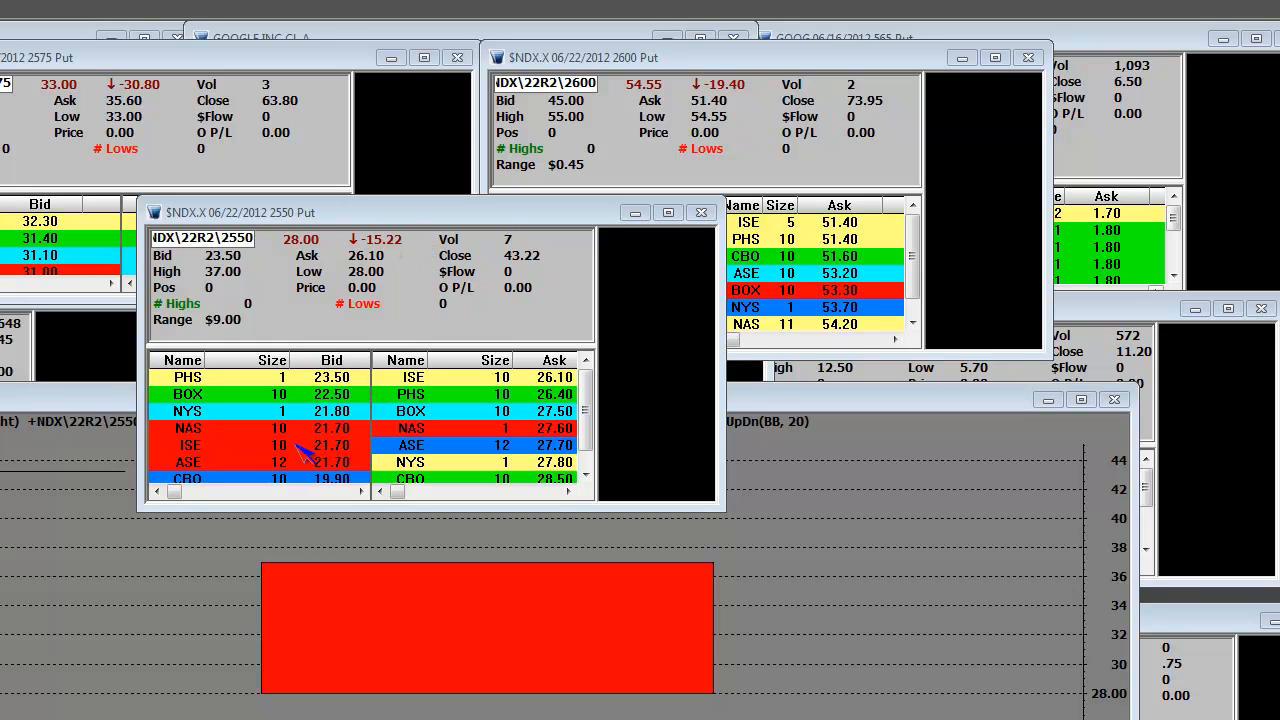
pyautogui.moveTo(310, 250)
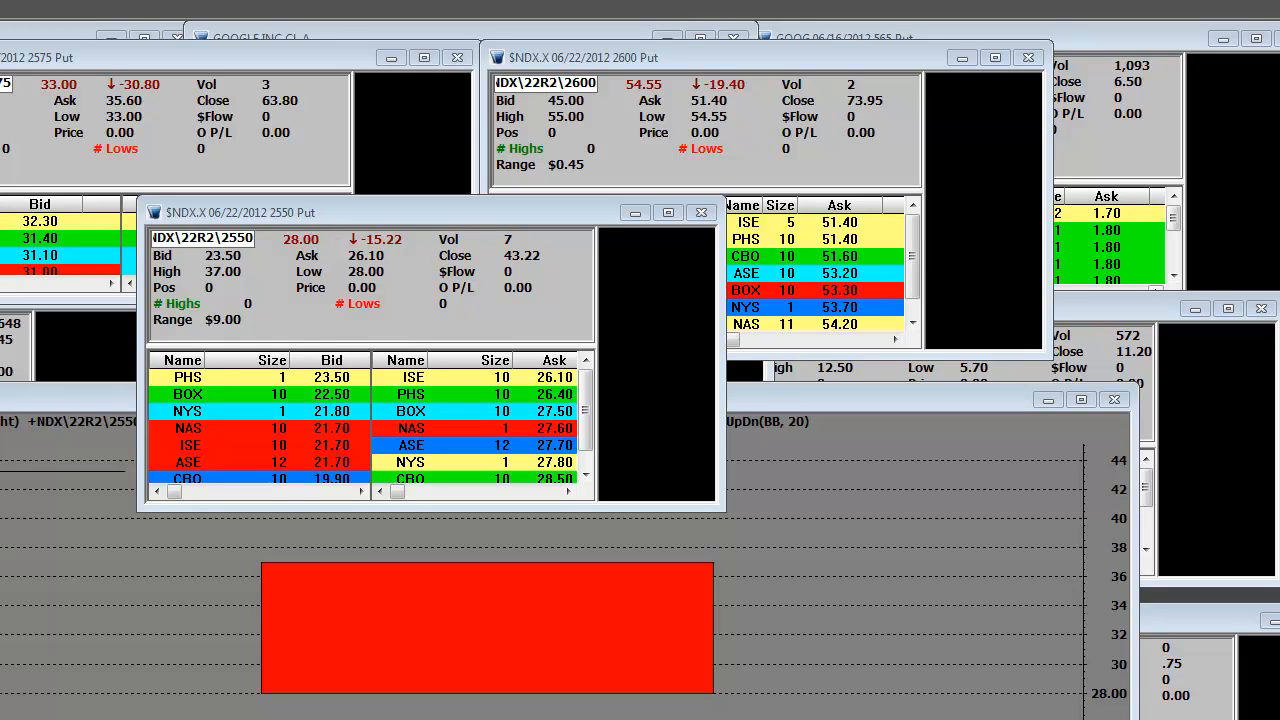
pyautogui.moveTo(540, 642)
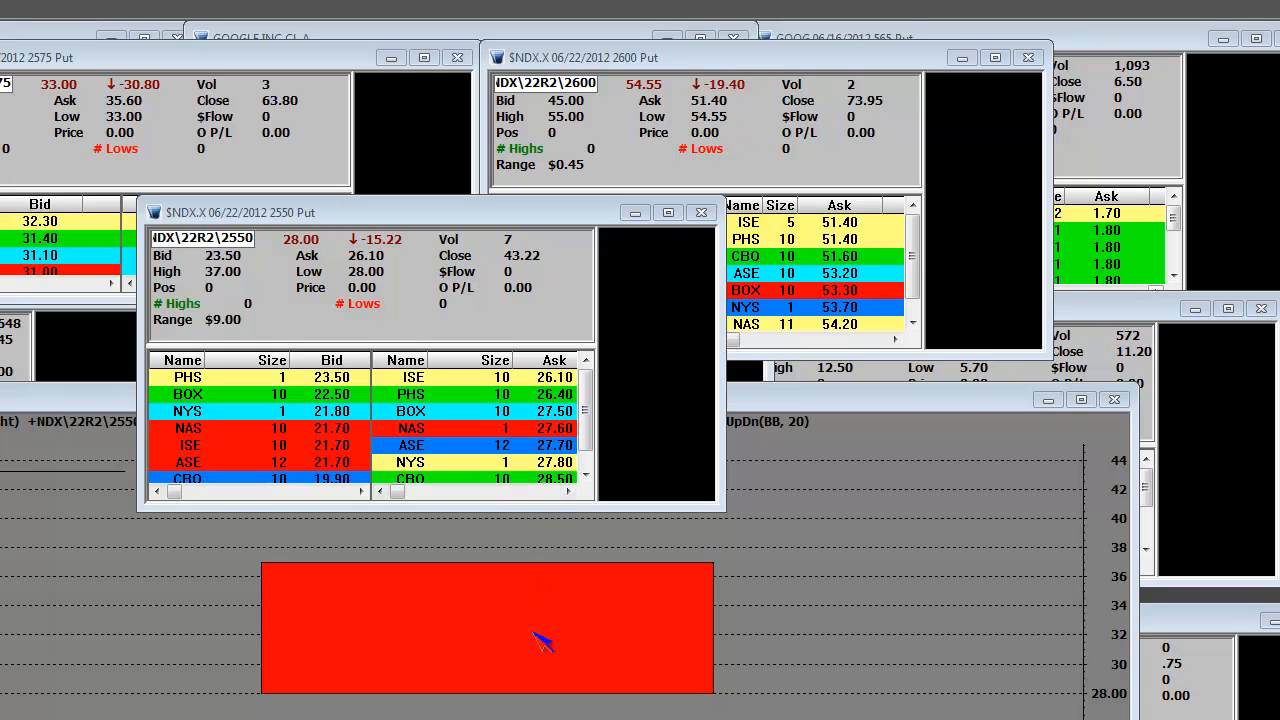
pyautogui.moveTo(416, 378)
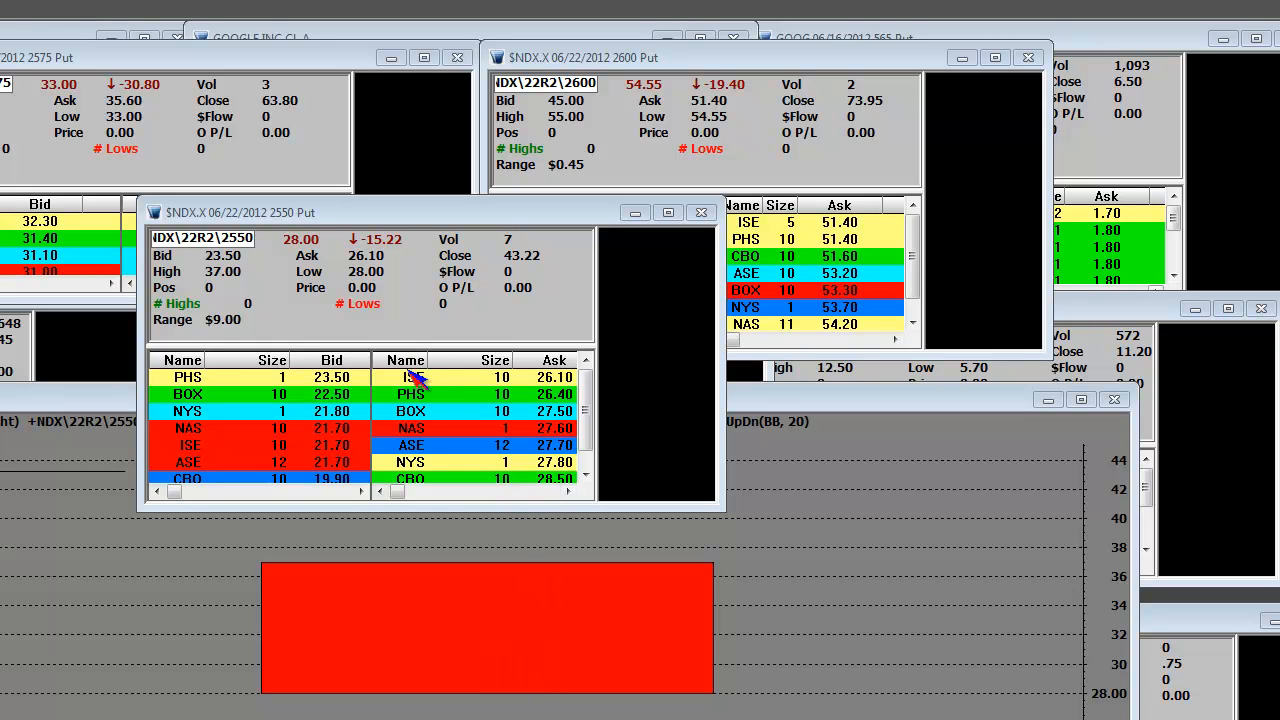
pyautogui.moveTo(456, 418)
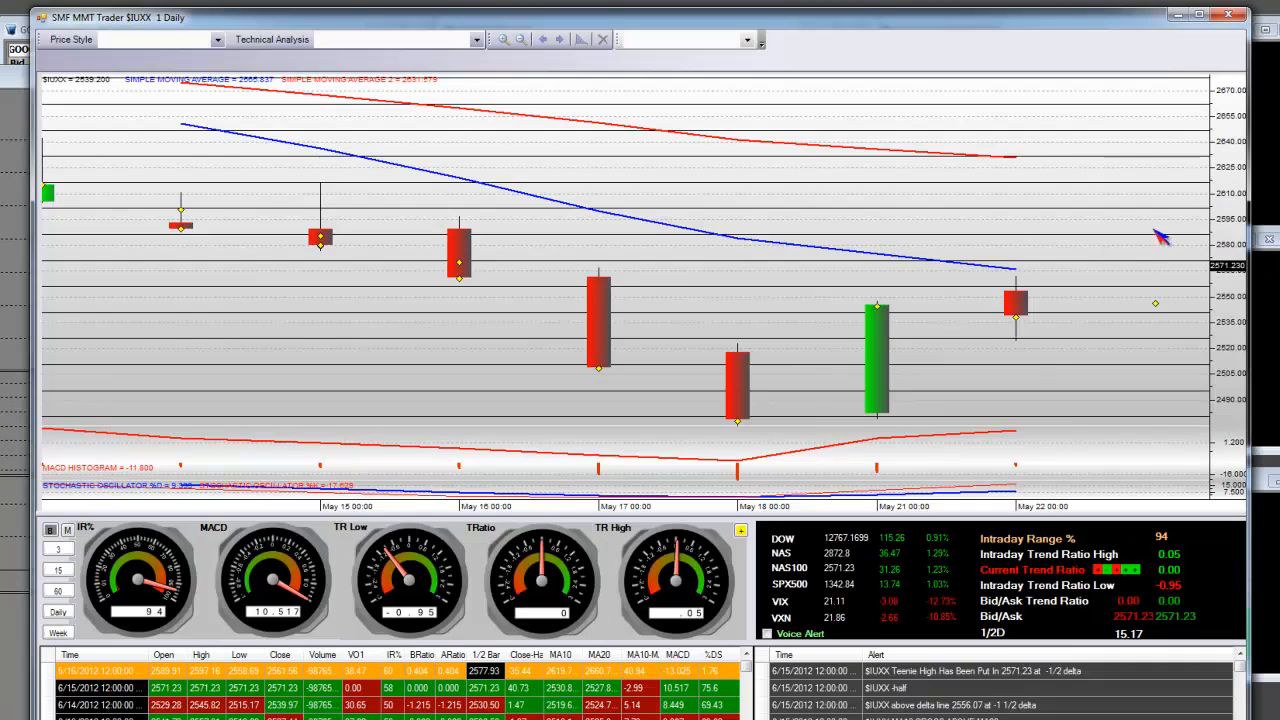
pyautogui.moveTo(144, 224)
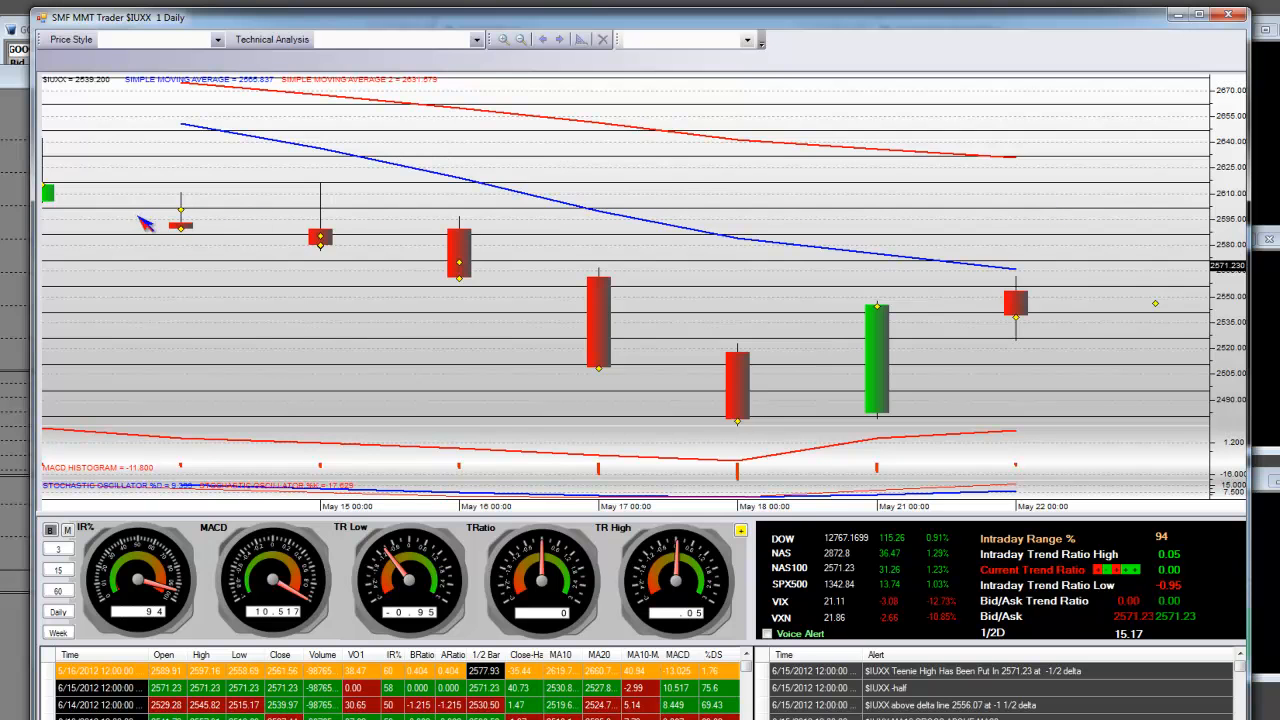
pyautogui.moveTo(320, 248)
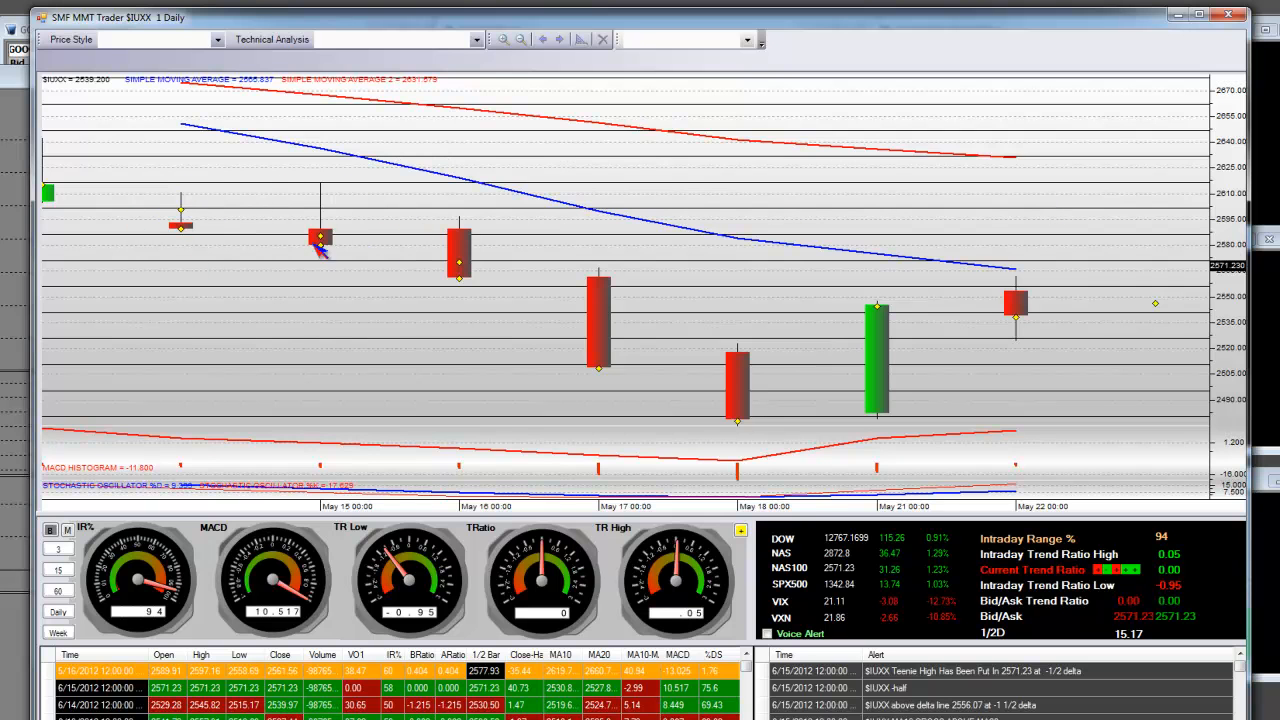
pyautogui.moveTo(1116, 220)
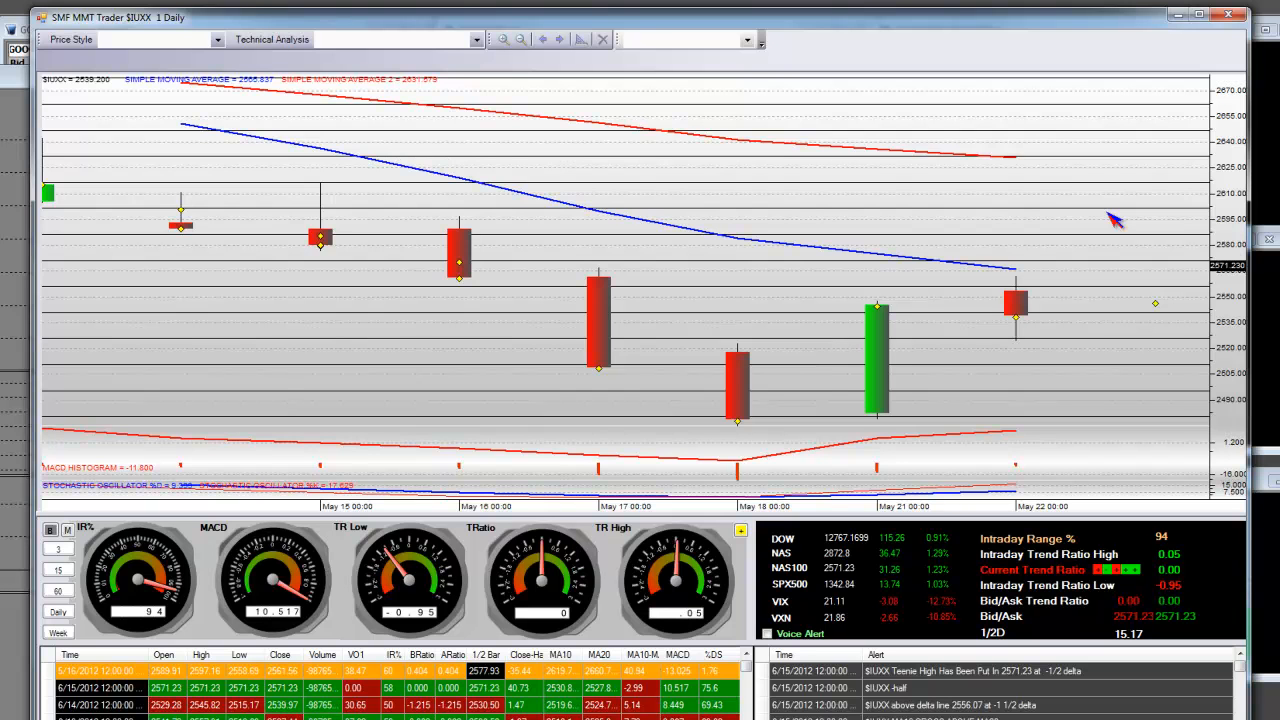
pyautogui.moveTo(1064, 198)
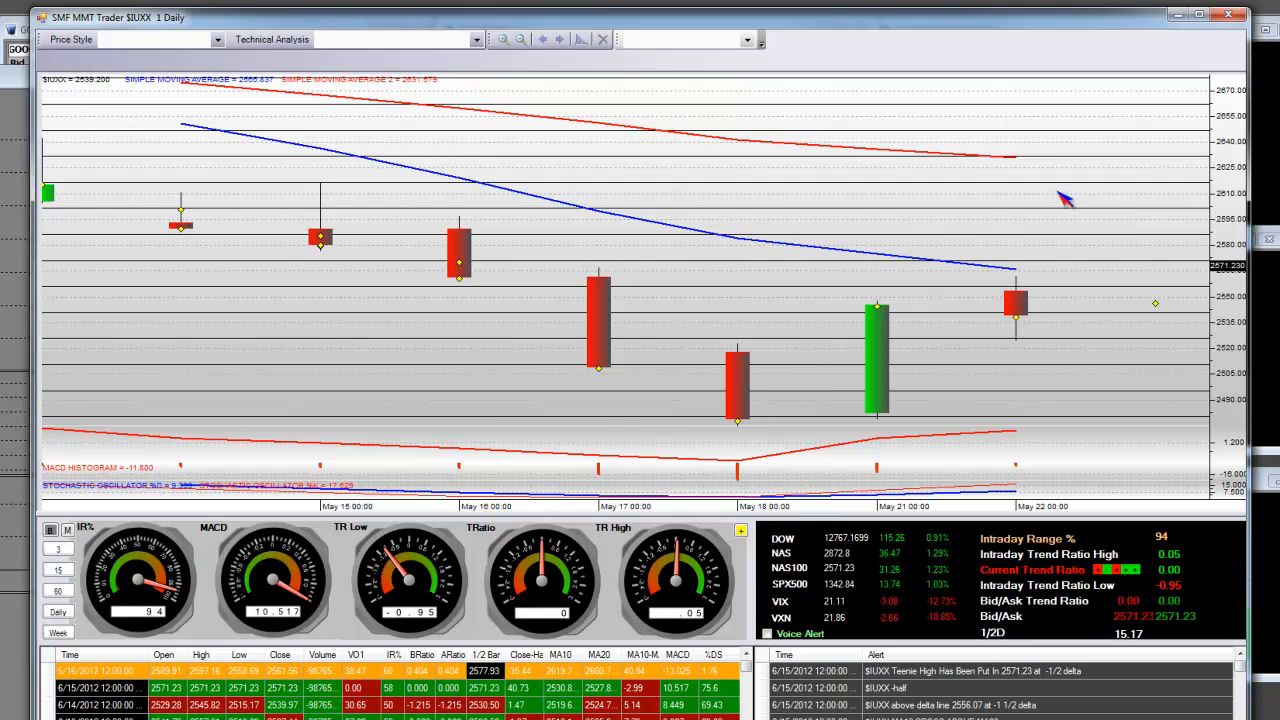
pyautogui.moveTo(190, 228)
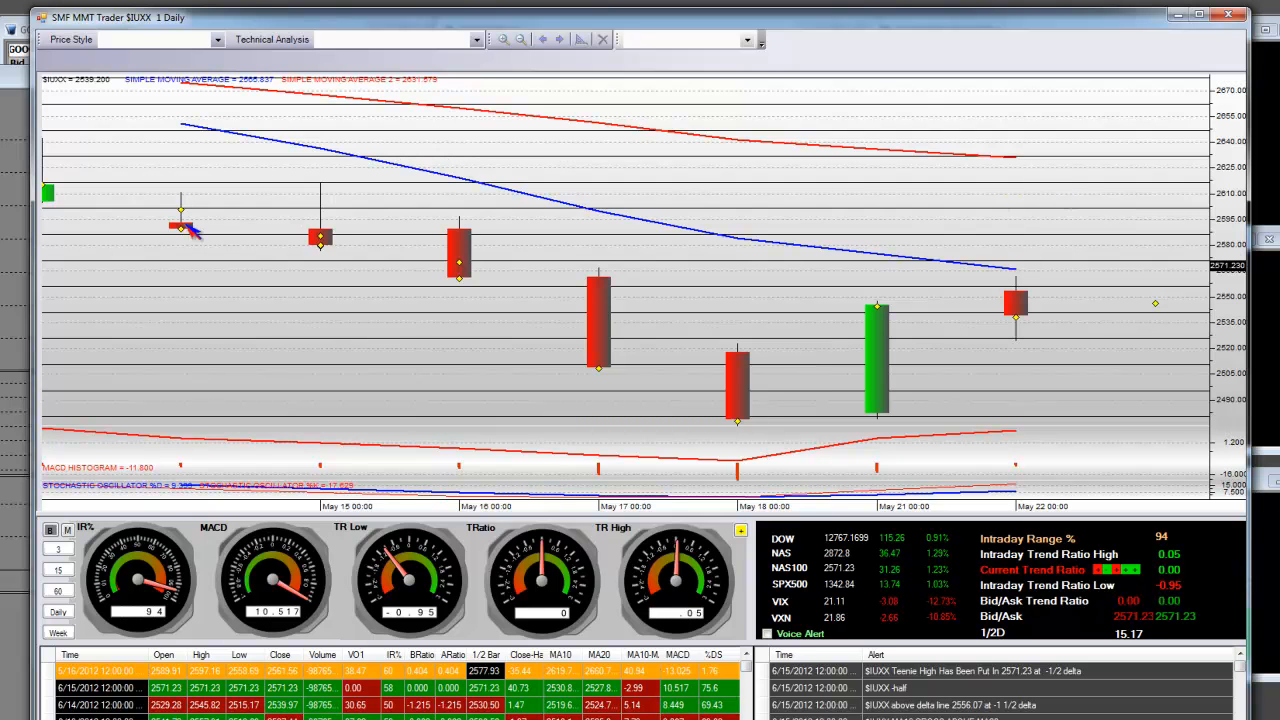
# - Bring the $NDX 1 Daily candlestick chart window to the front to inspect recent candles
pyautogui.click(504, 40)
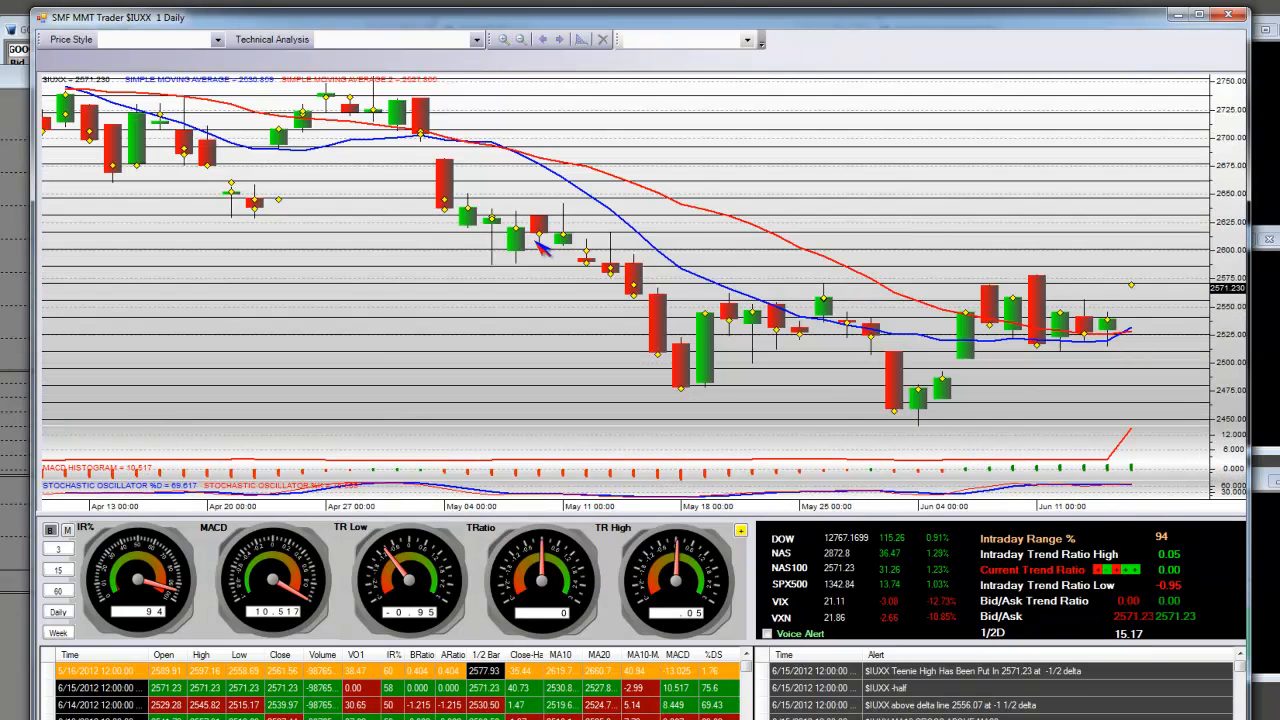
pyautogui.moveTo(444, 180)
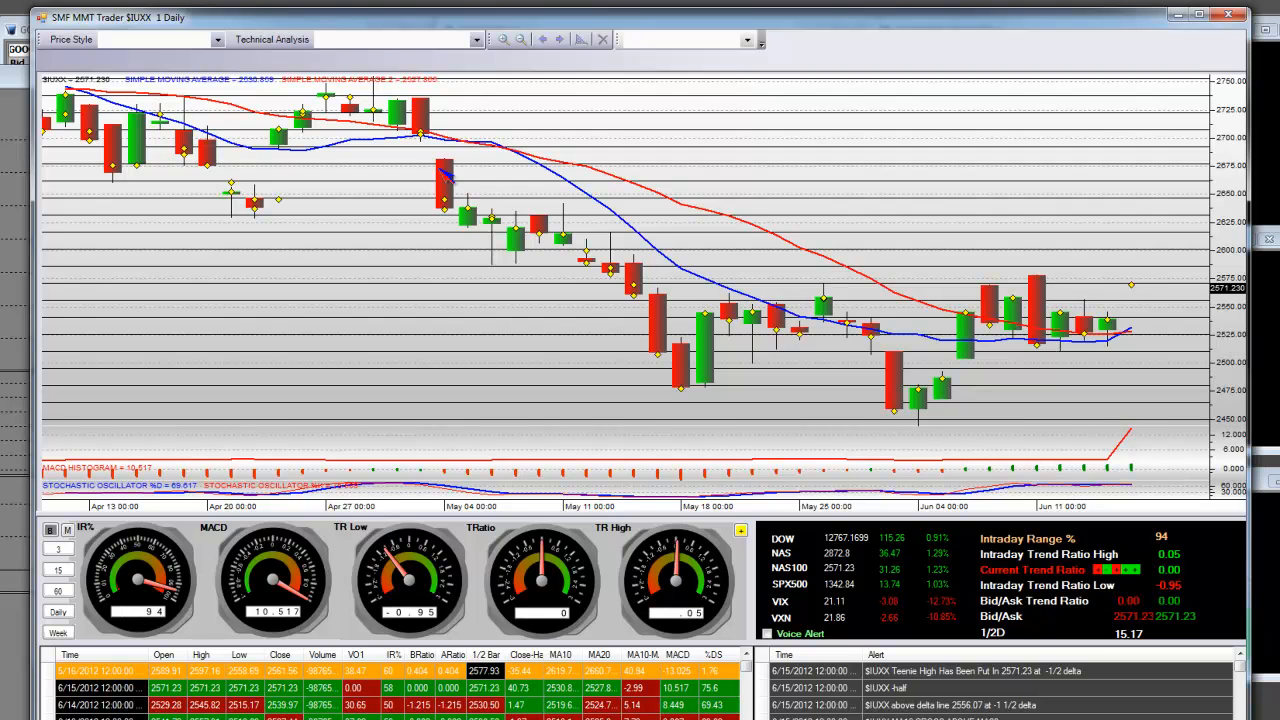
pyautogui.moveTo(924, 448)
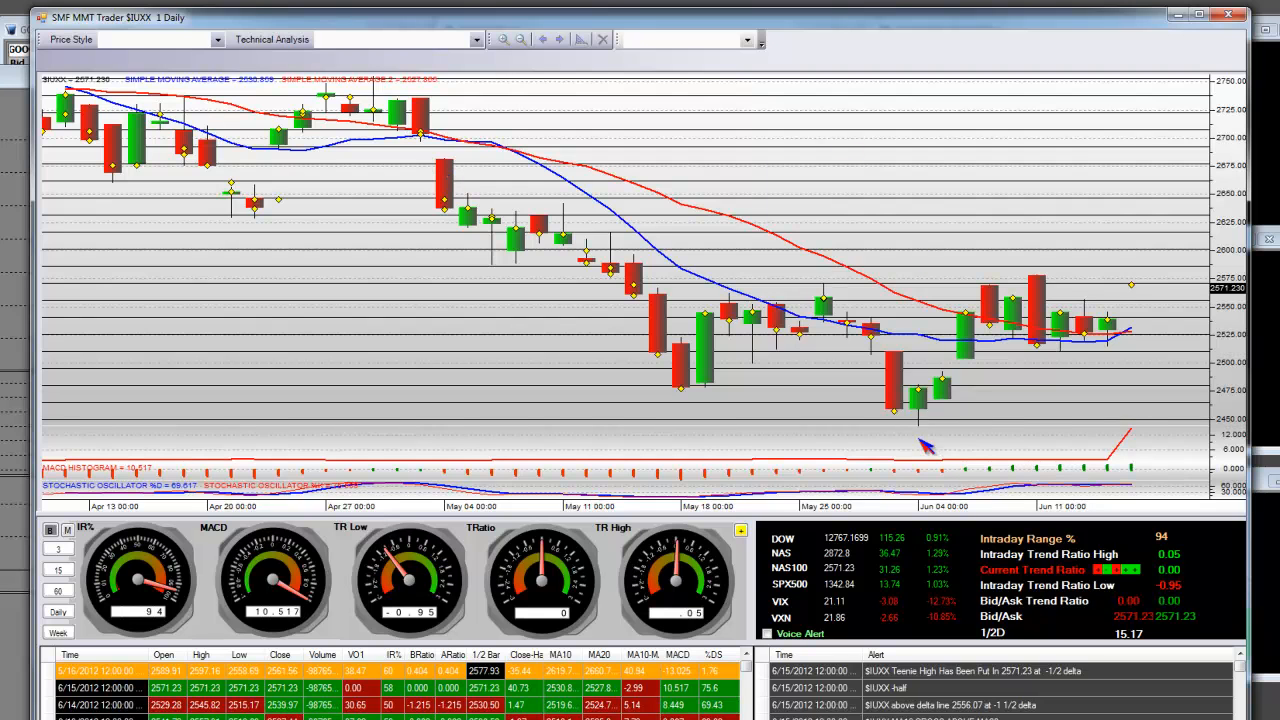
pyautogui.moveTo(1130, 330)
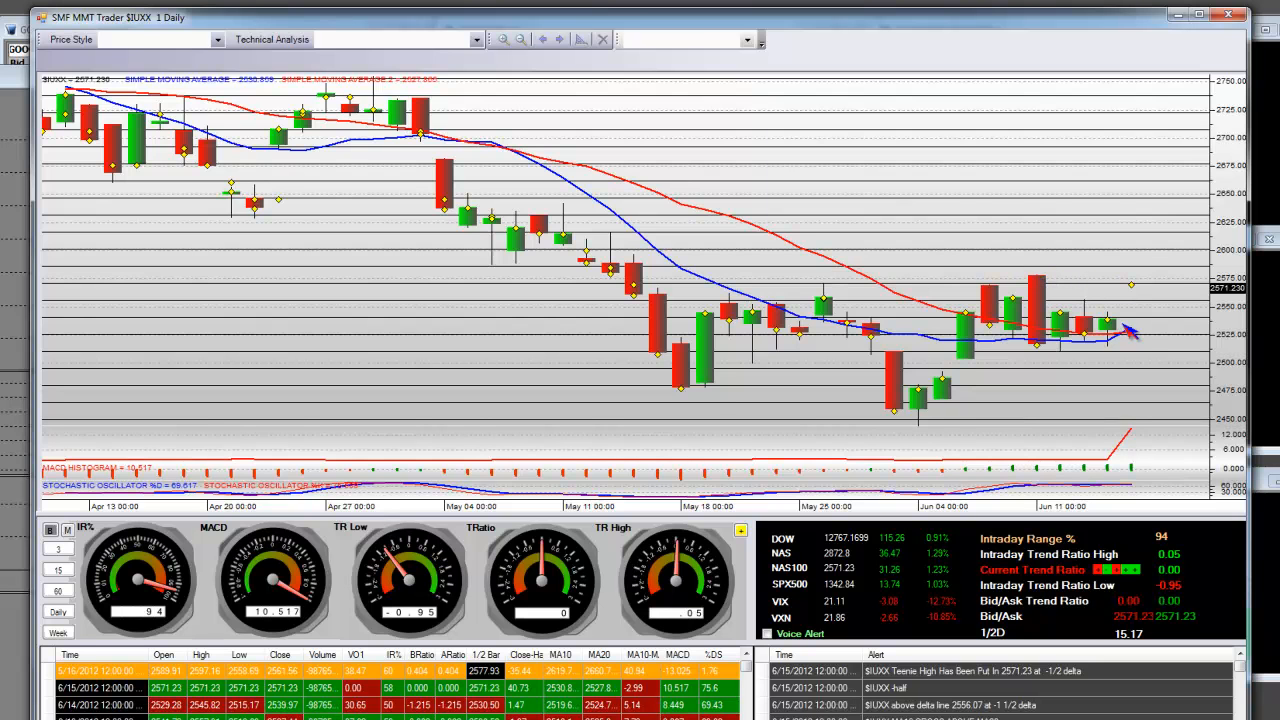
pyautogui.moveTo(910, 30)
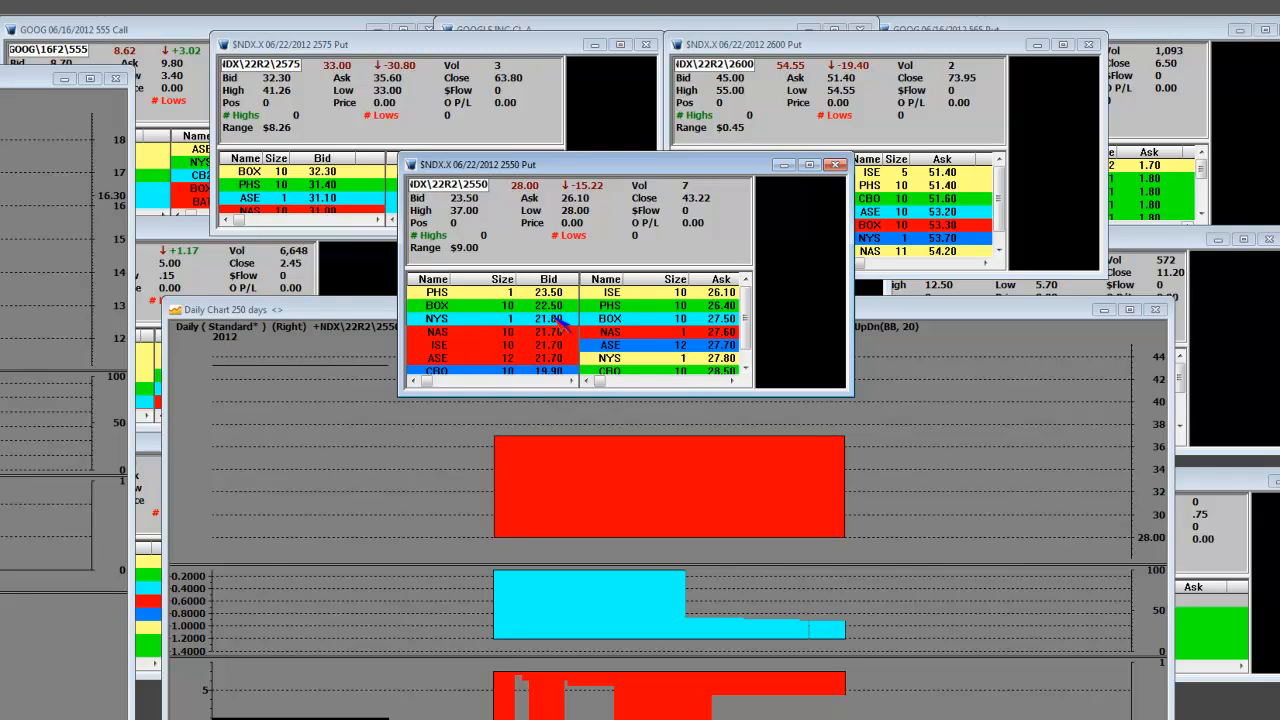
pyautogui.moveTo(644, 322)
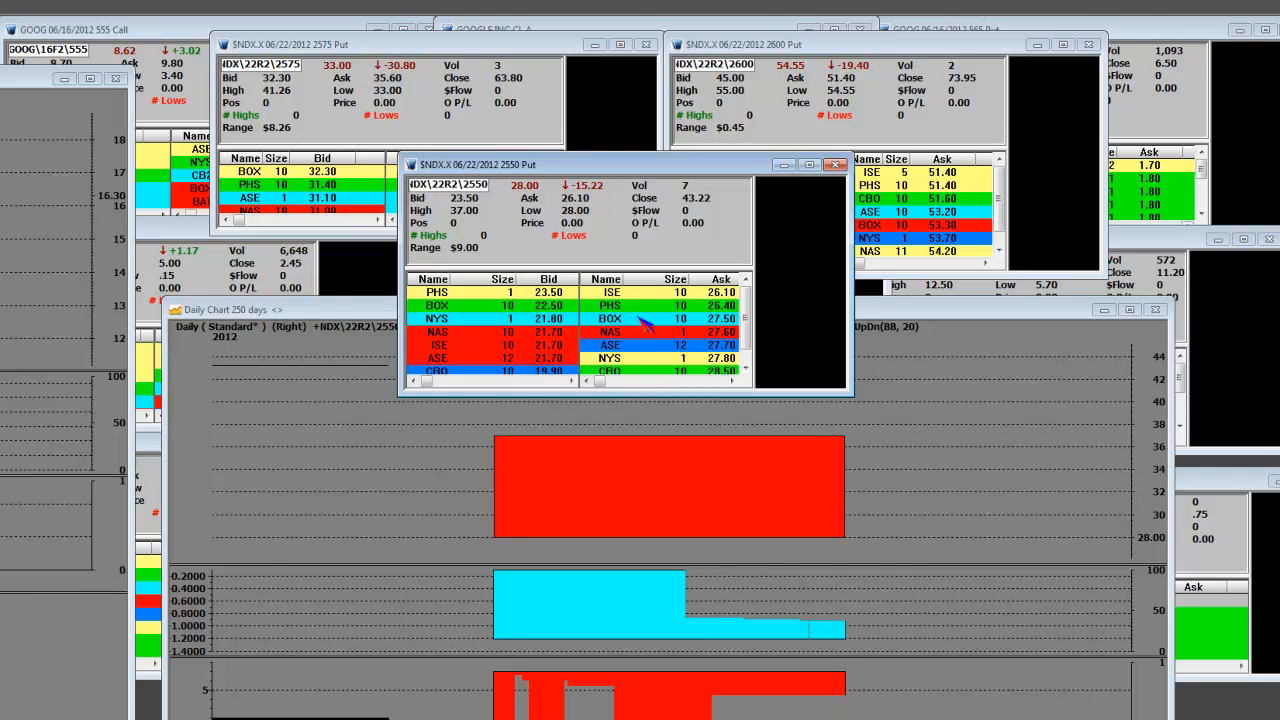
pyautogui.moveTo(570, 318)
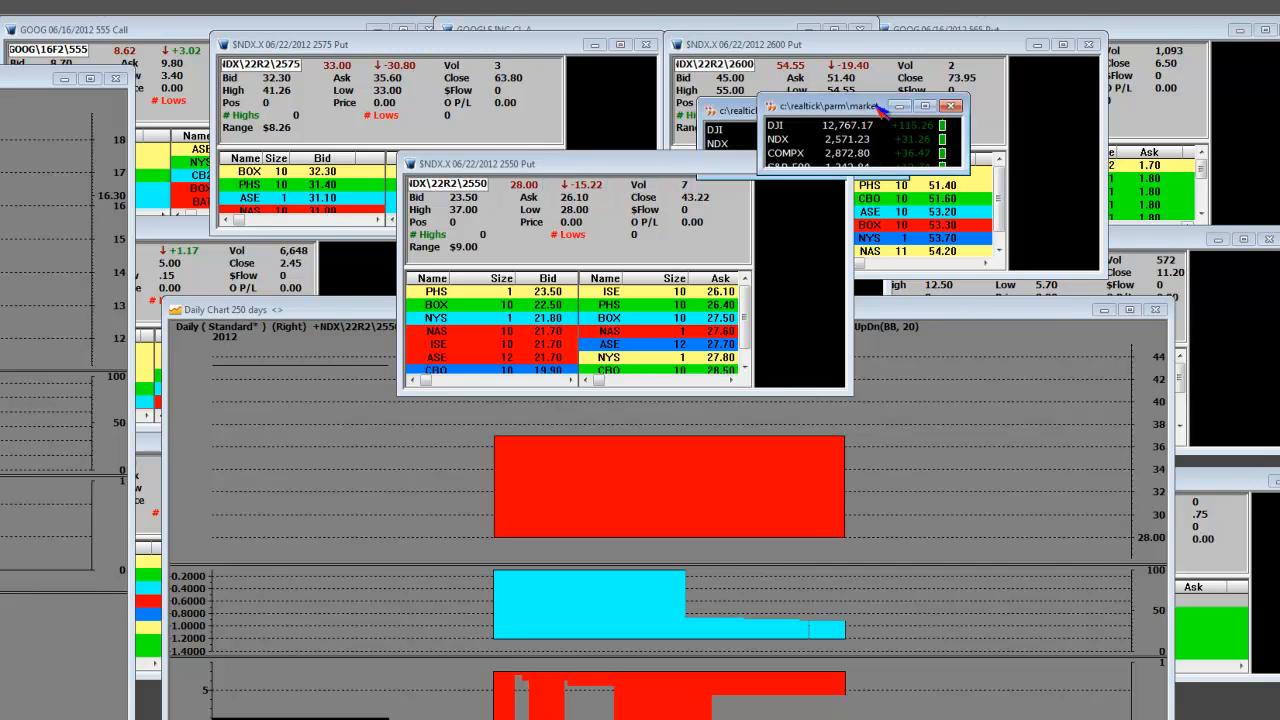
# - Bring the SNDX.X 2550 Put quote window to the front of the option quotes
pyautogui.click(948, 106)
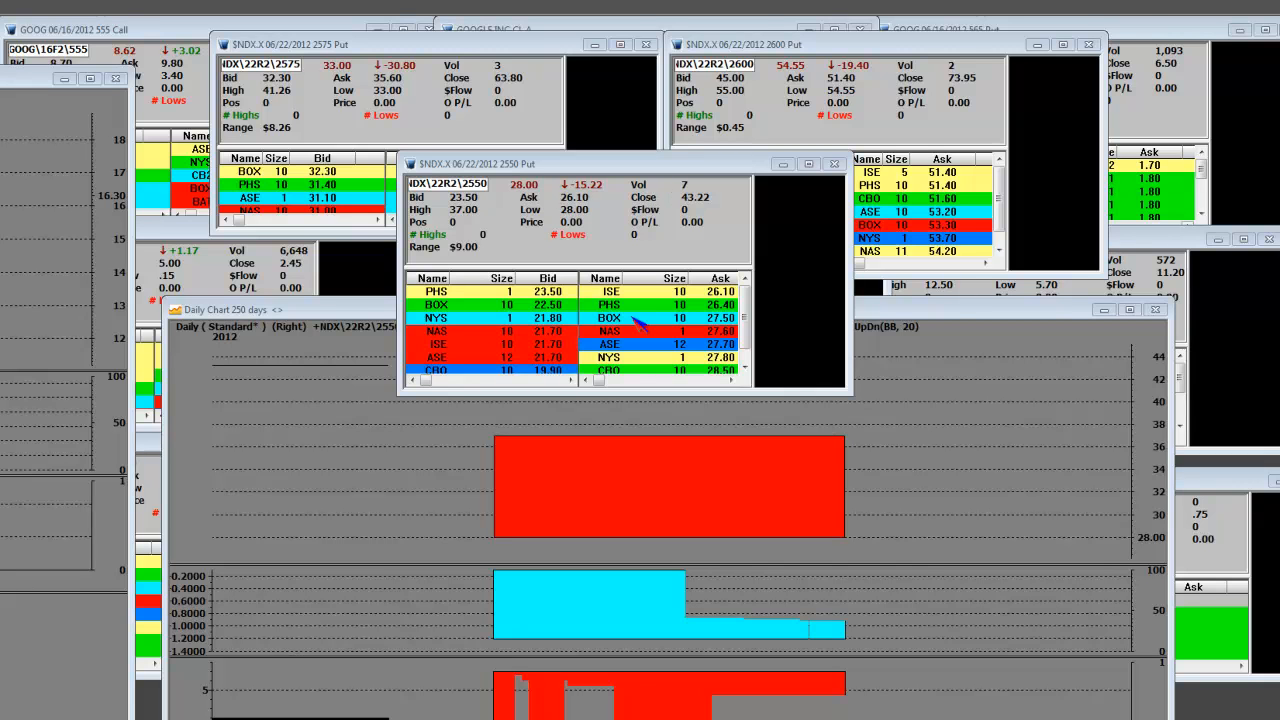
pyautogui.moveTo(624, 330)
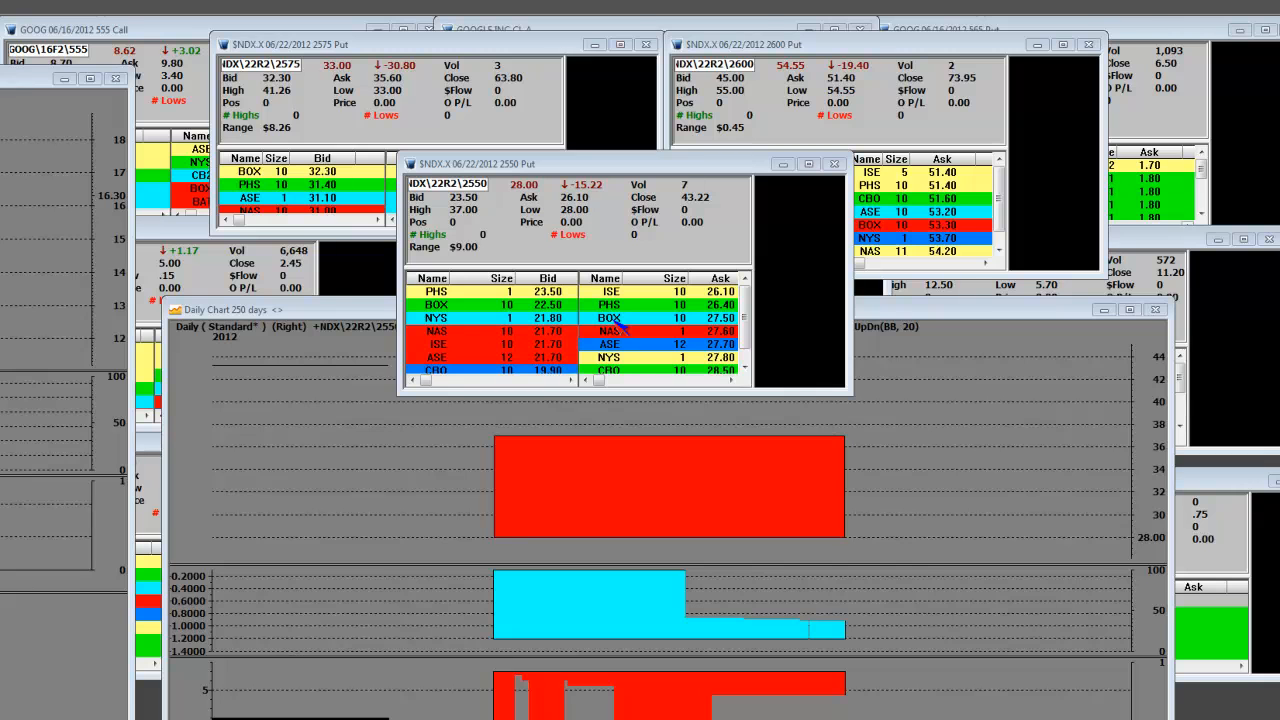
pyautogui.moveTo(560, 360)
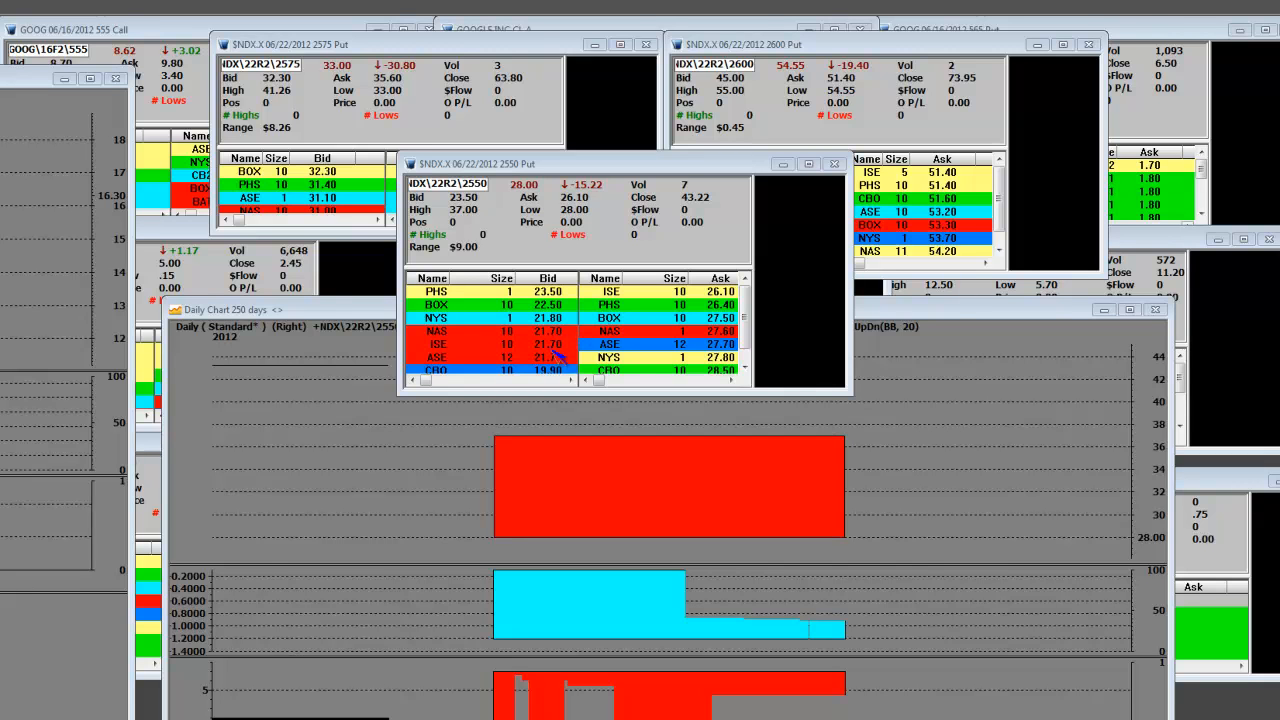
pyautogui.moveTo(584, 360)
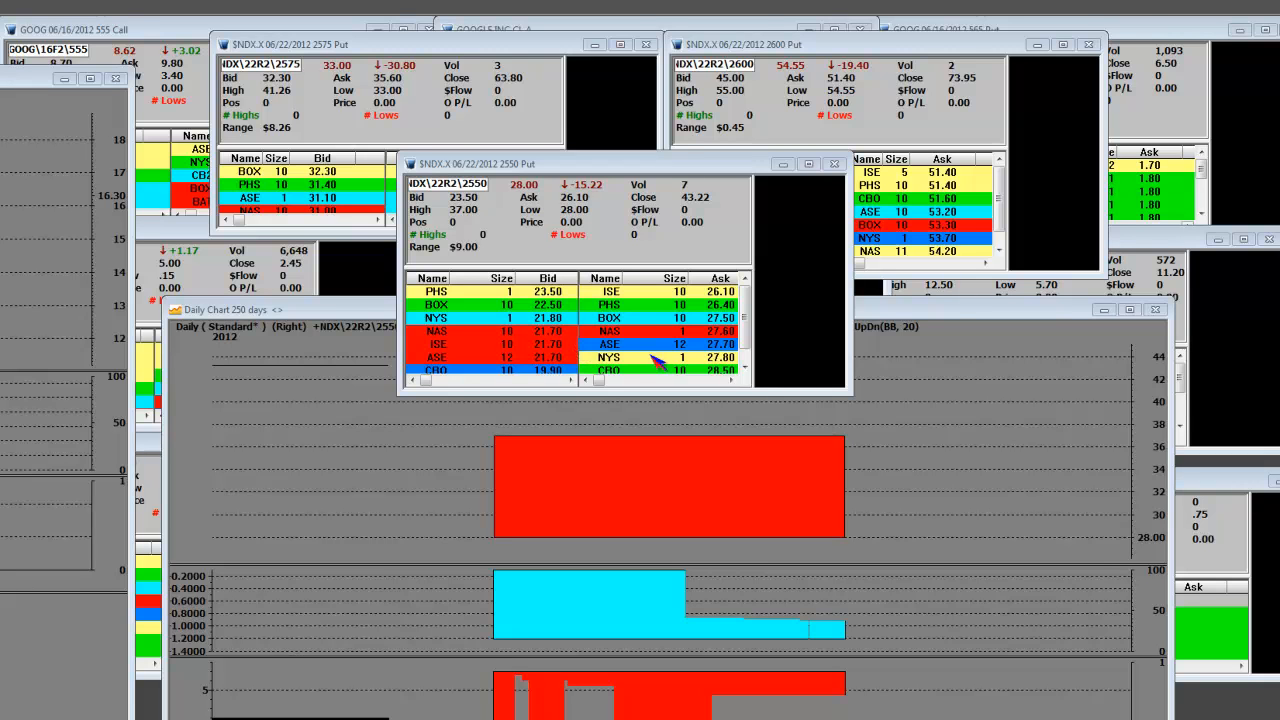
pyautogui.moveTo(656, 324)
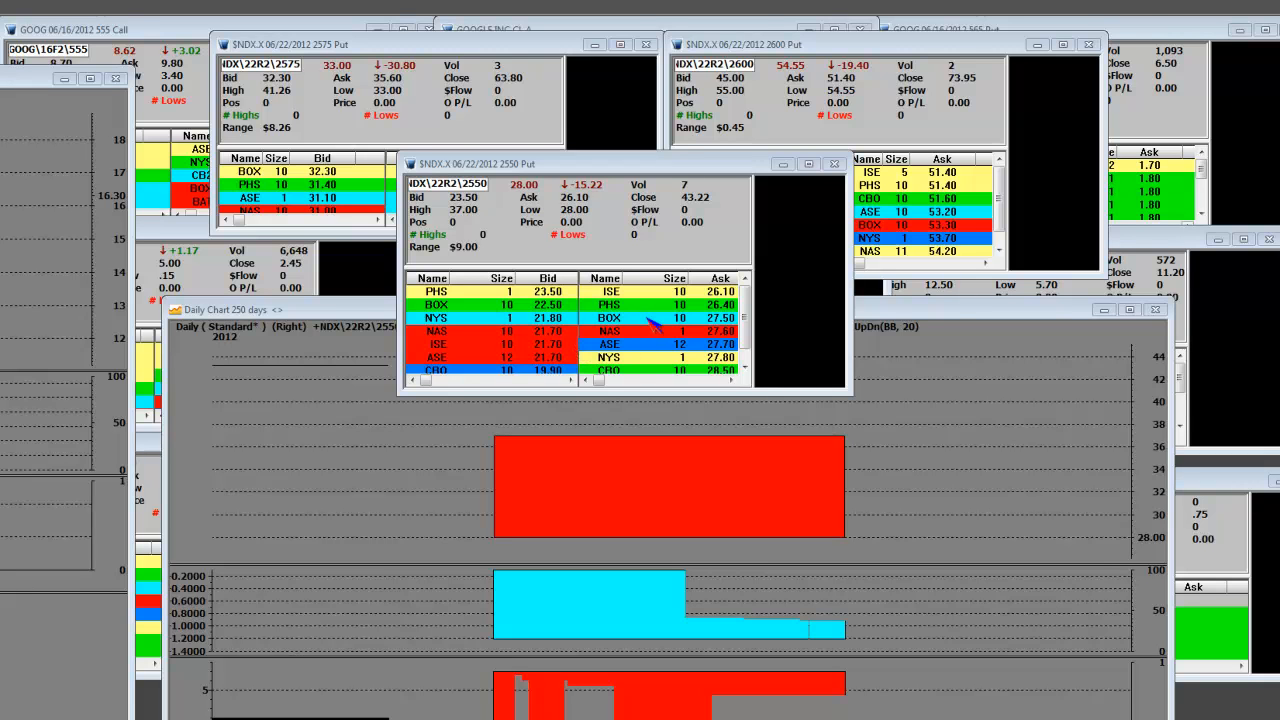